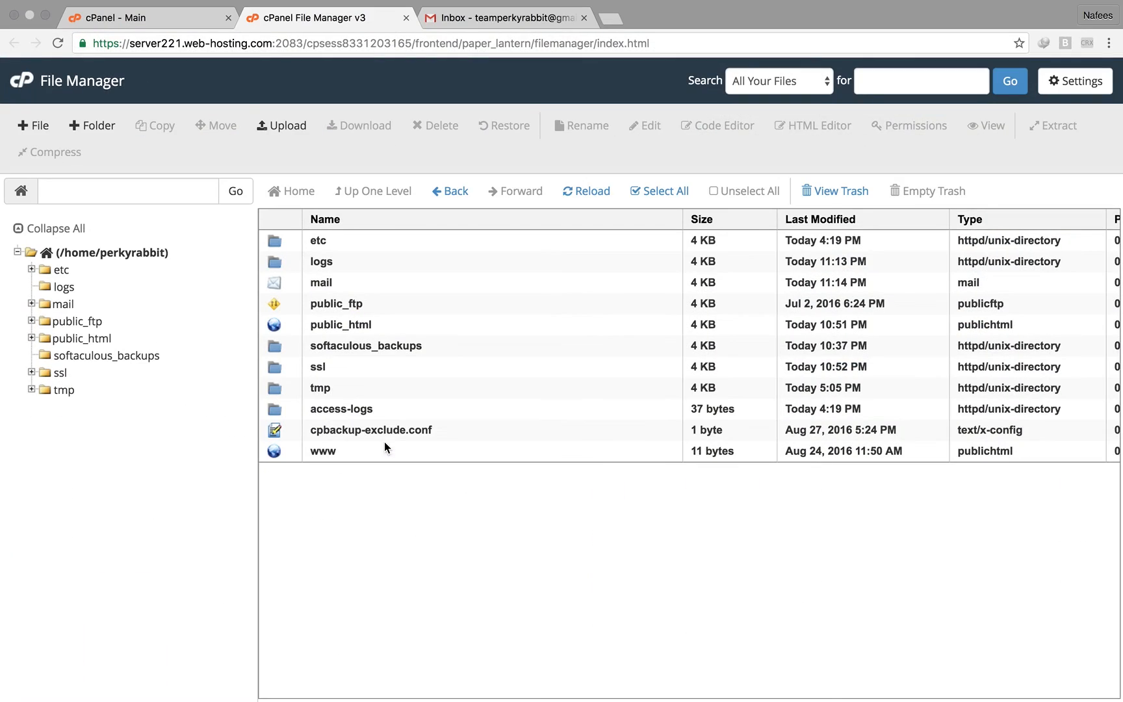
Go to the cPanel dashboard and bring up the Email Accounts manager
click(143, 17)
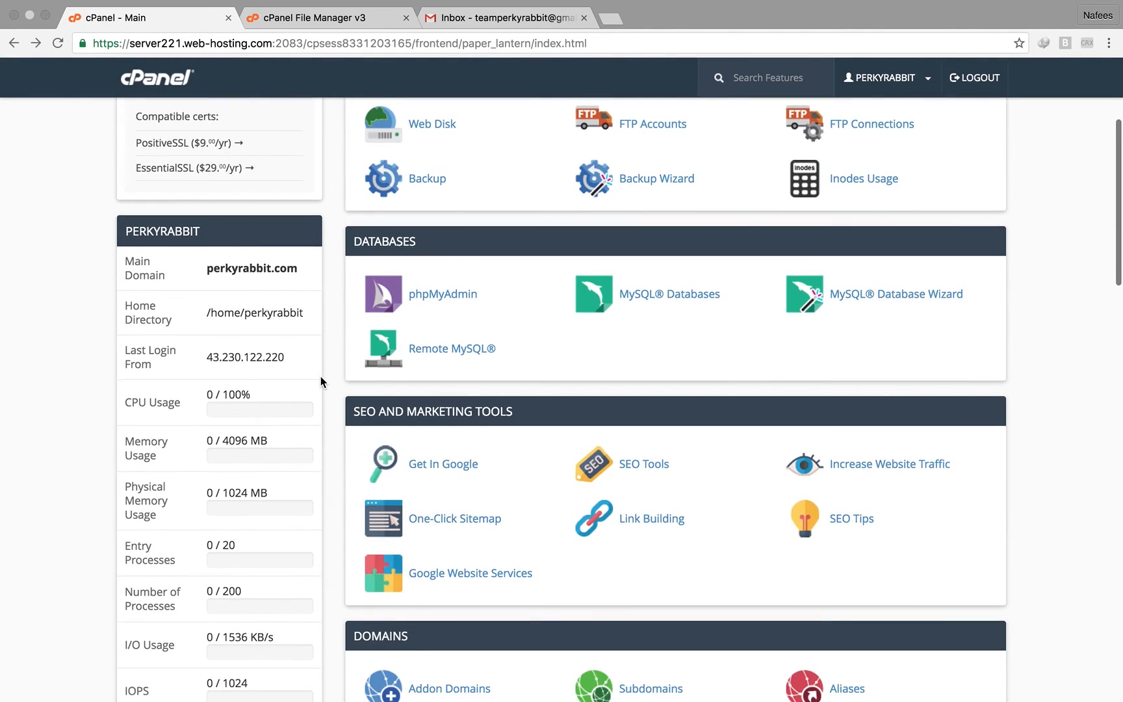
scroll(down, 3)
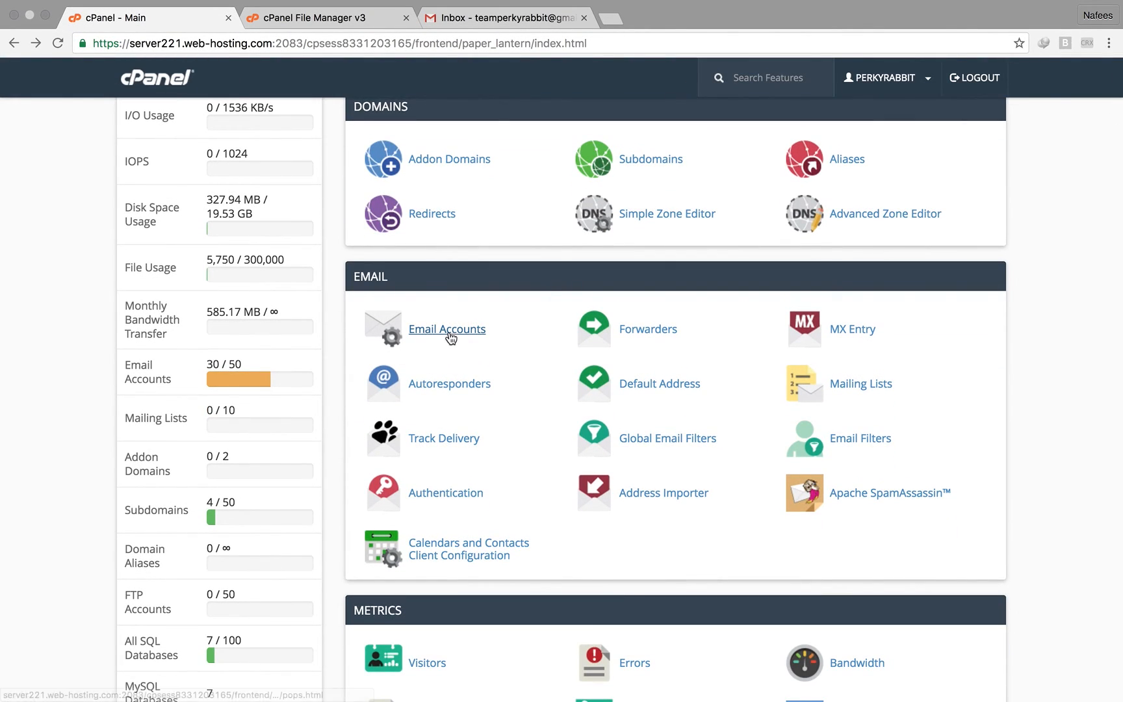
click(446, 329)
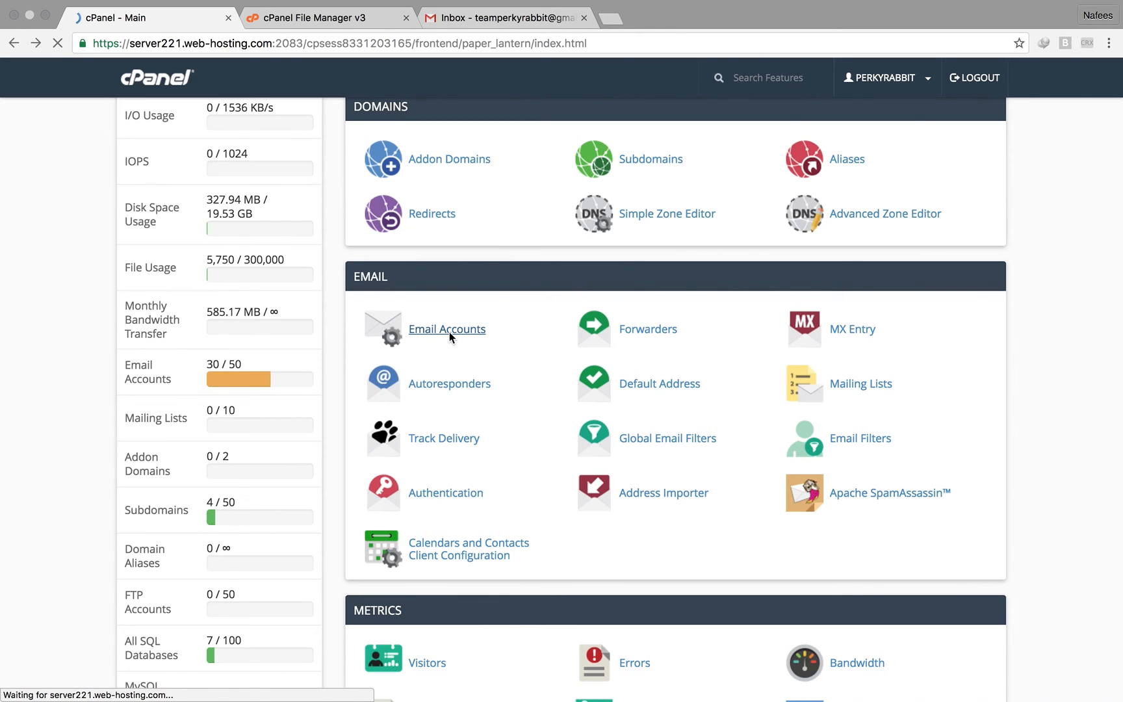
click(446, 329)
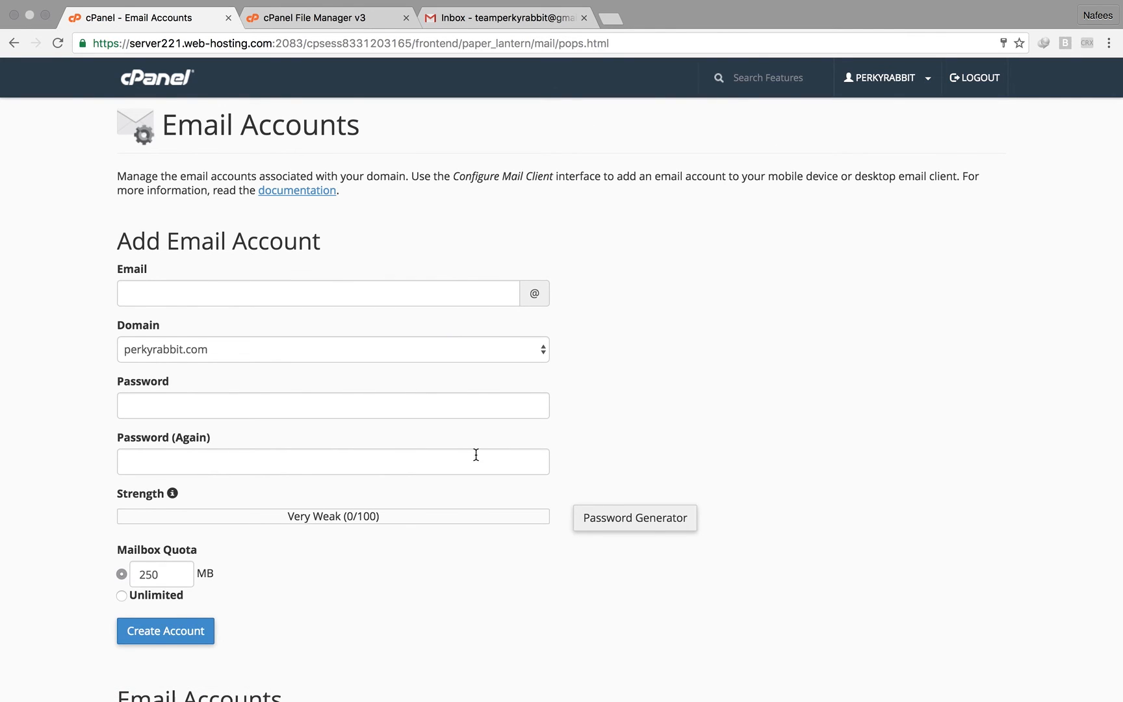
scroll(down, 3)
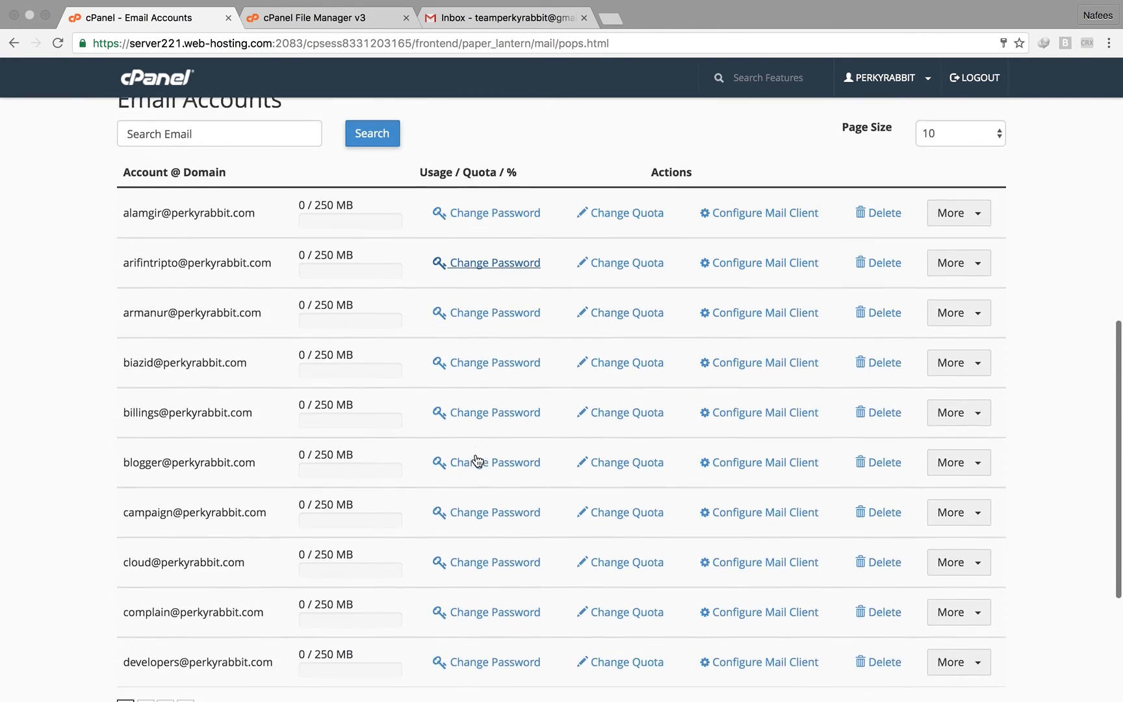
scroll(down, 3)
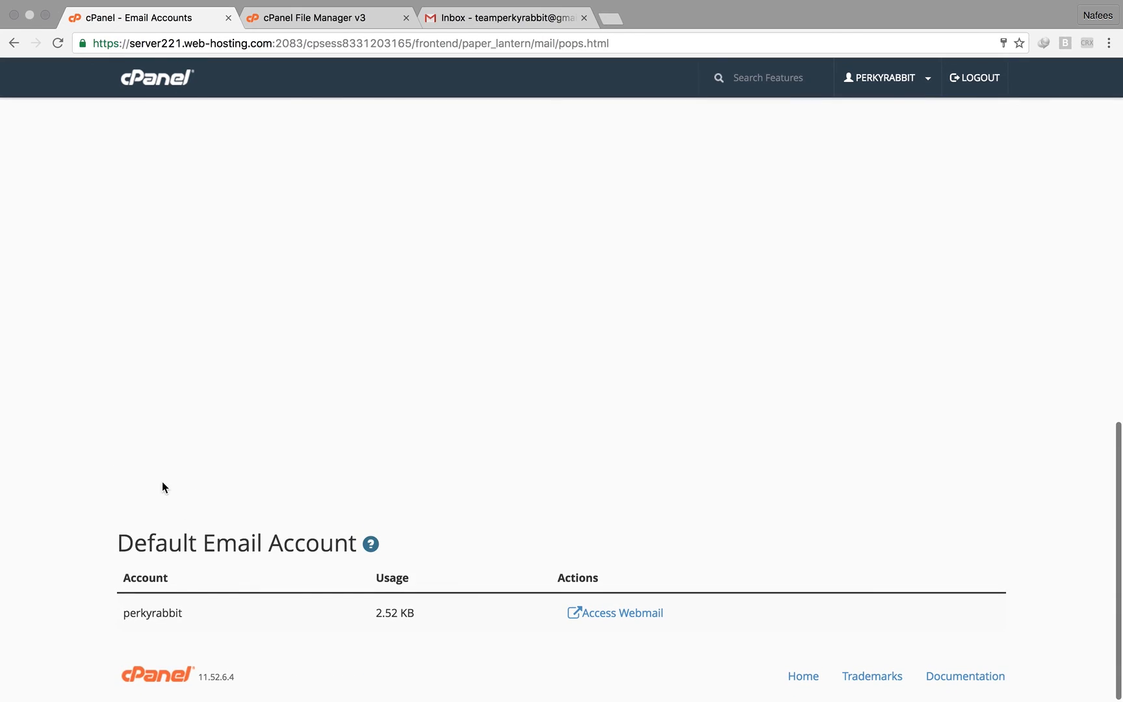
scroll(up, 3)
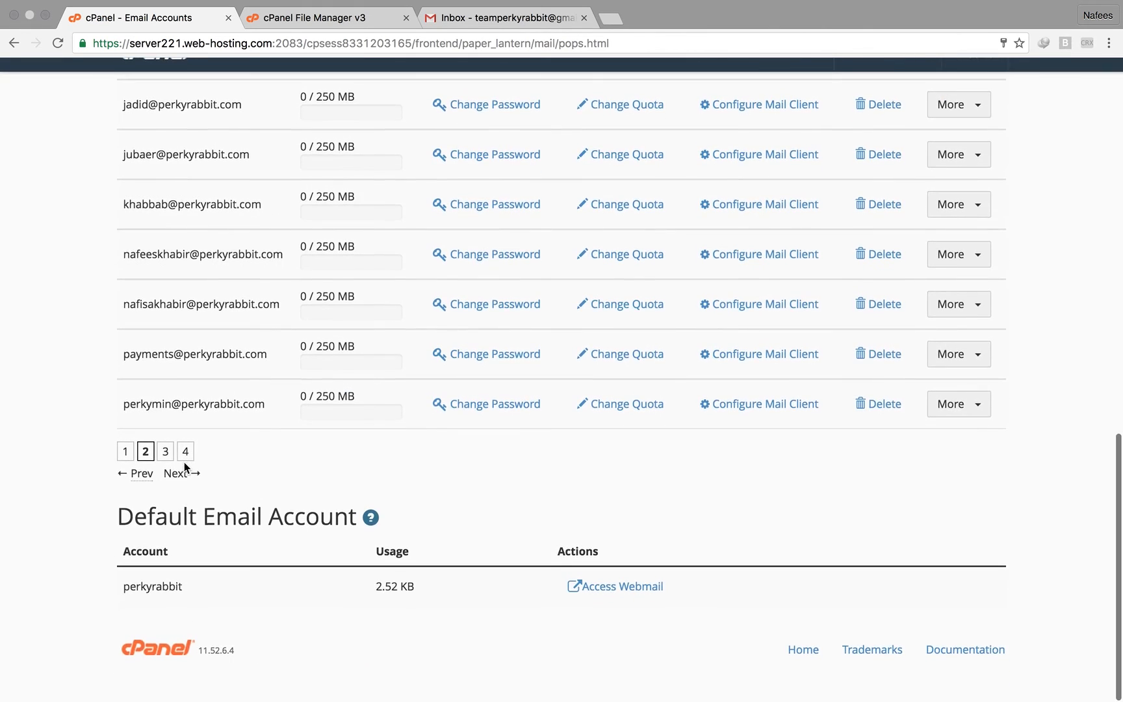
scroll(up, 3)
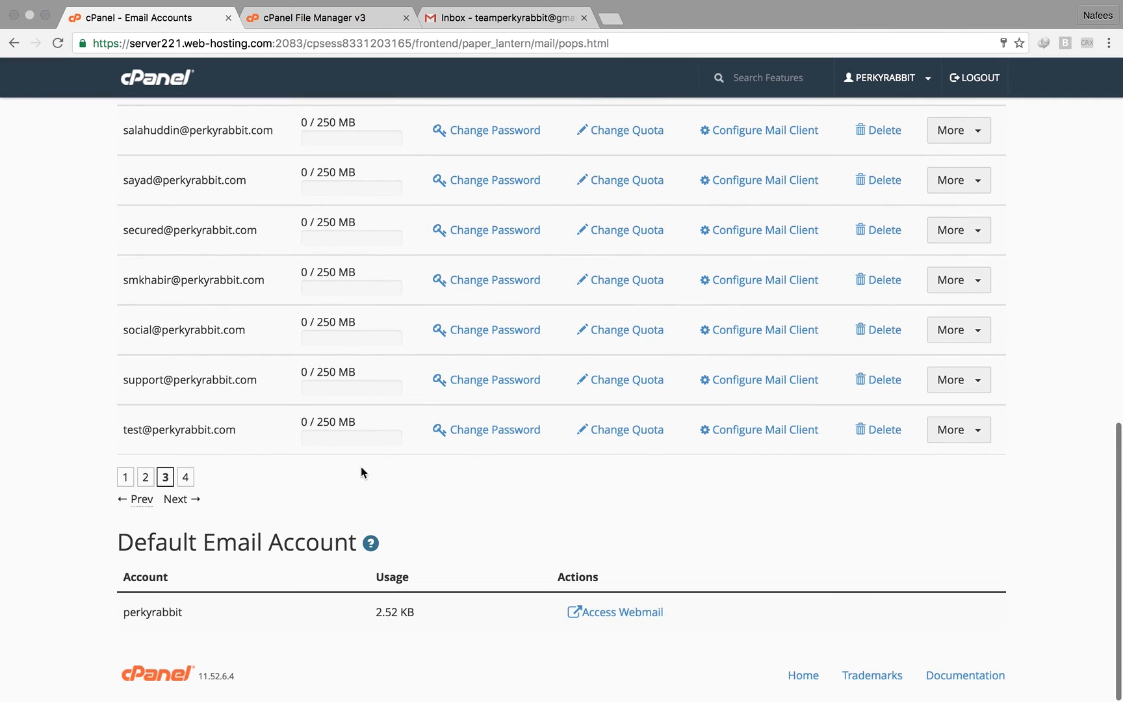
click(765, 430)
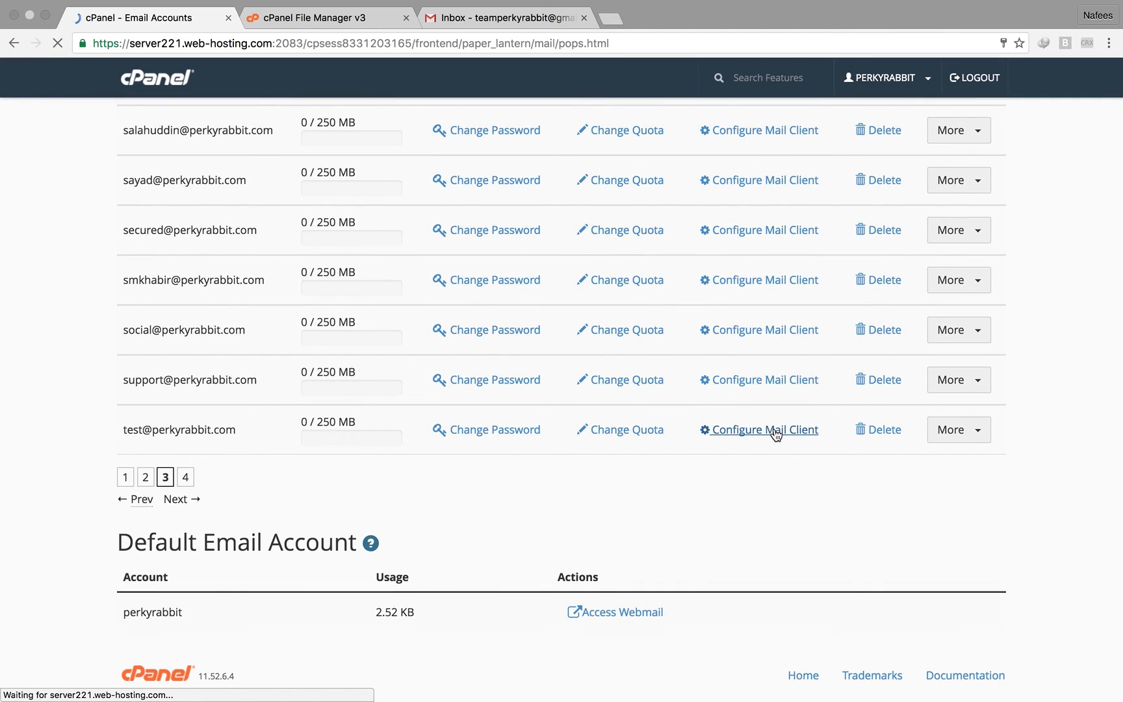
click(764, 430)
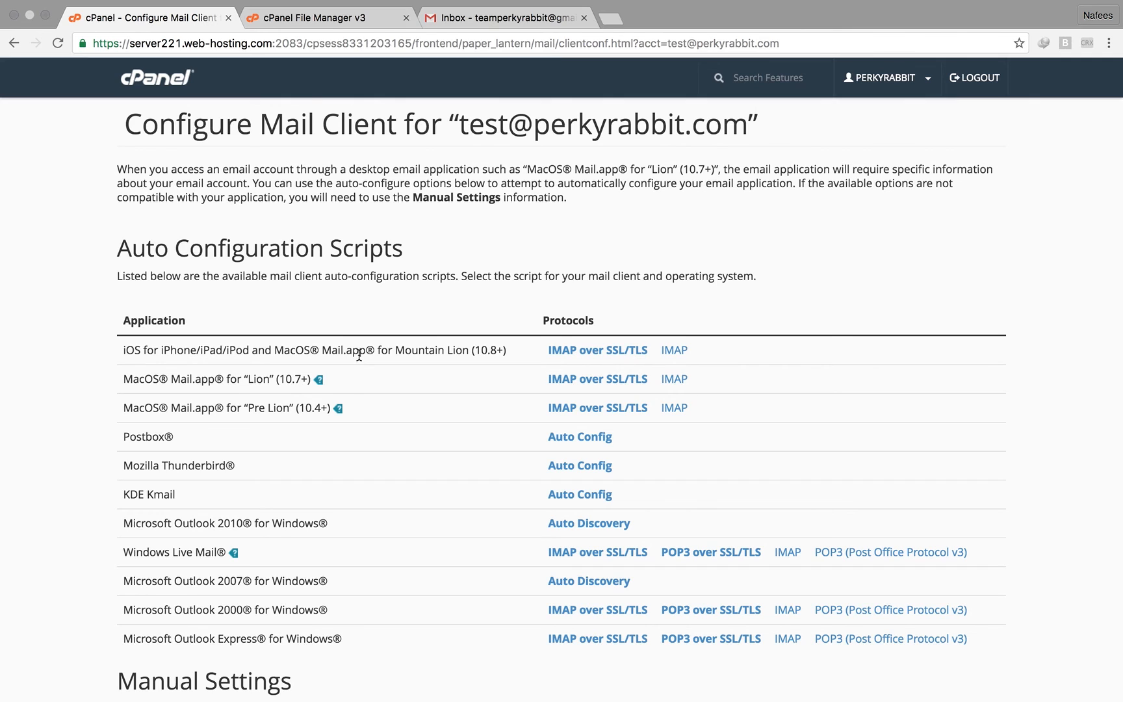
scroll(down, 3)
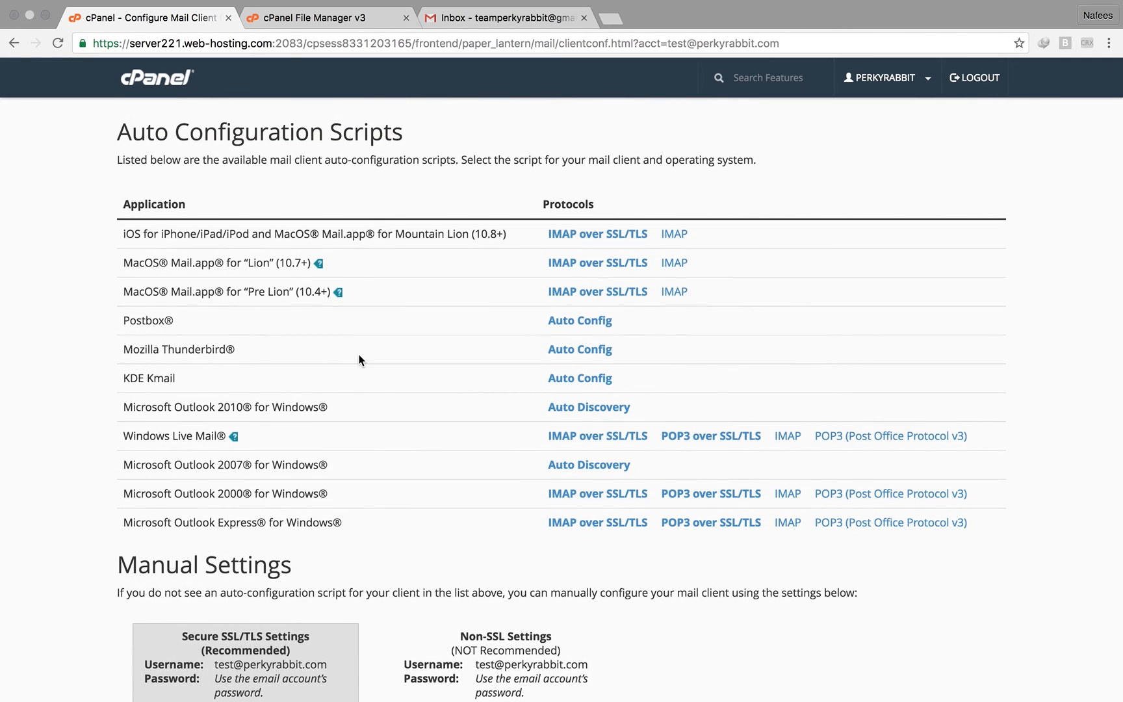
scroll(down, 3)
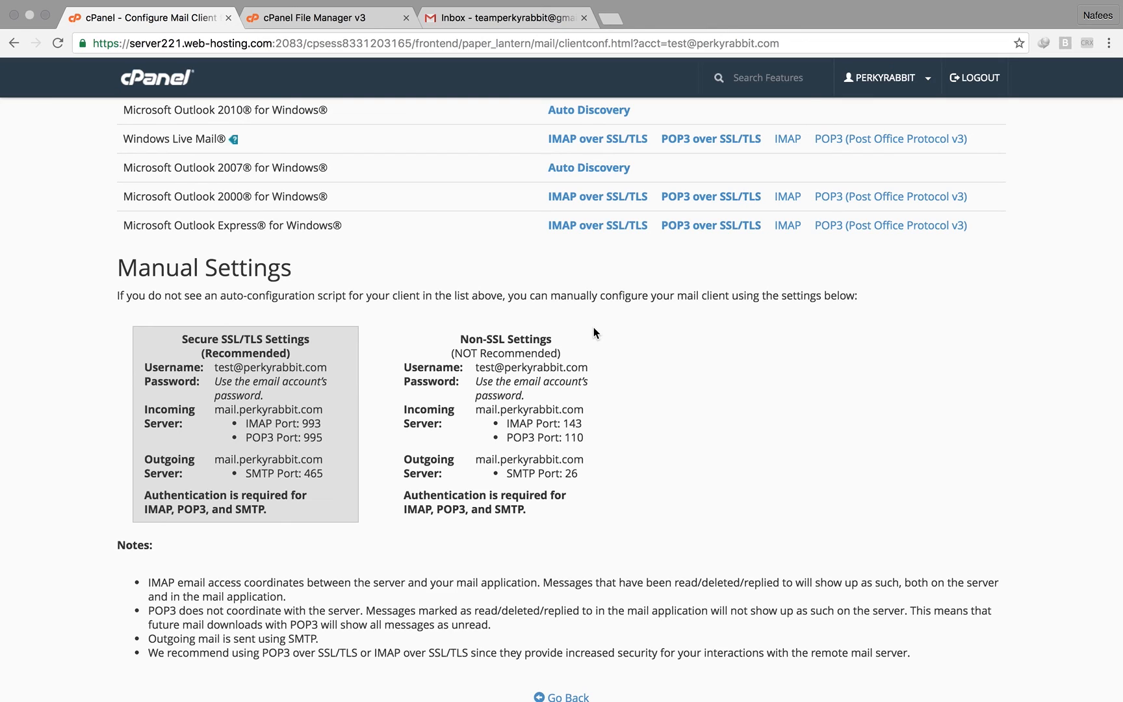
mouse_move(494, 308)
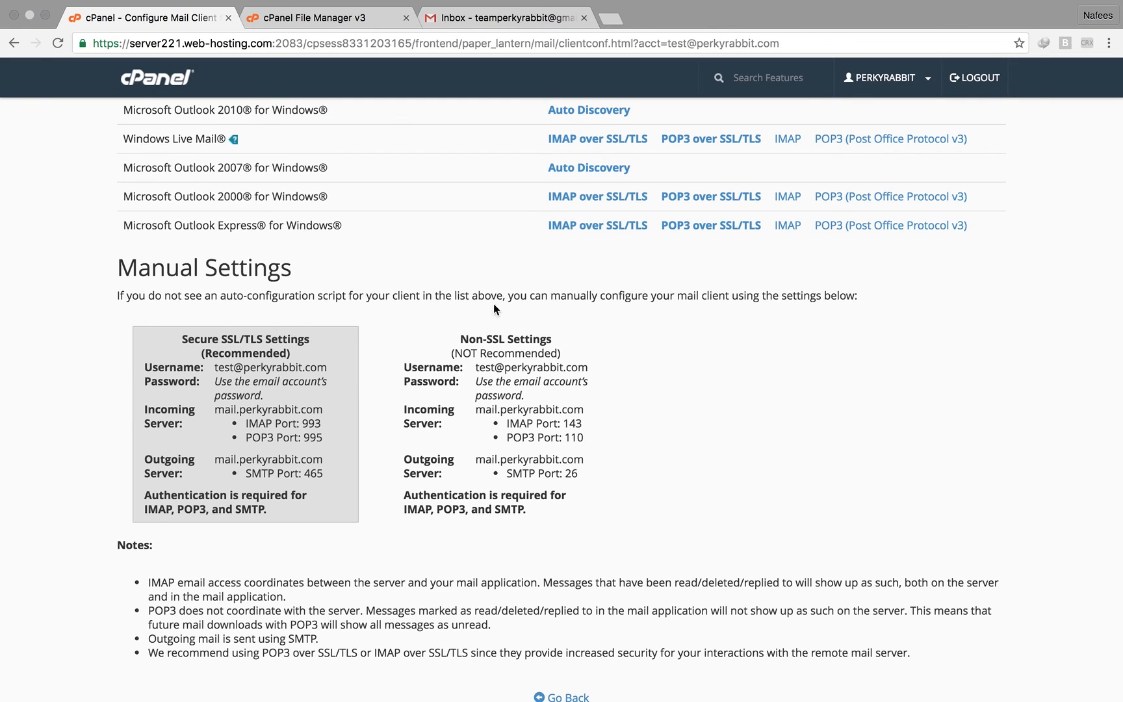
mouse_move(285, 351)
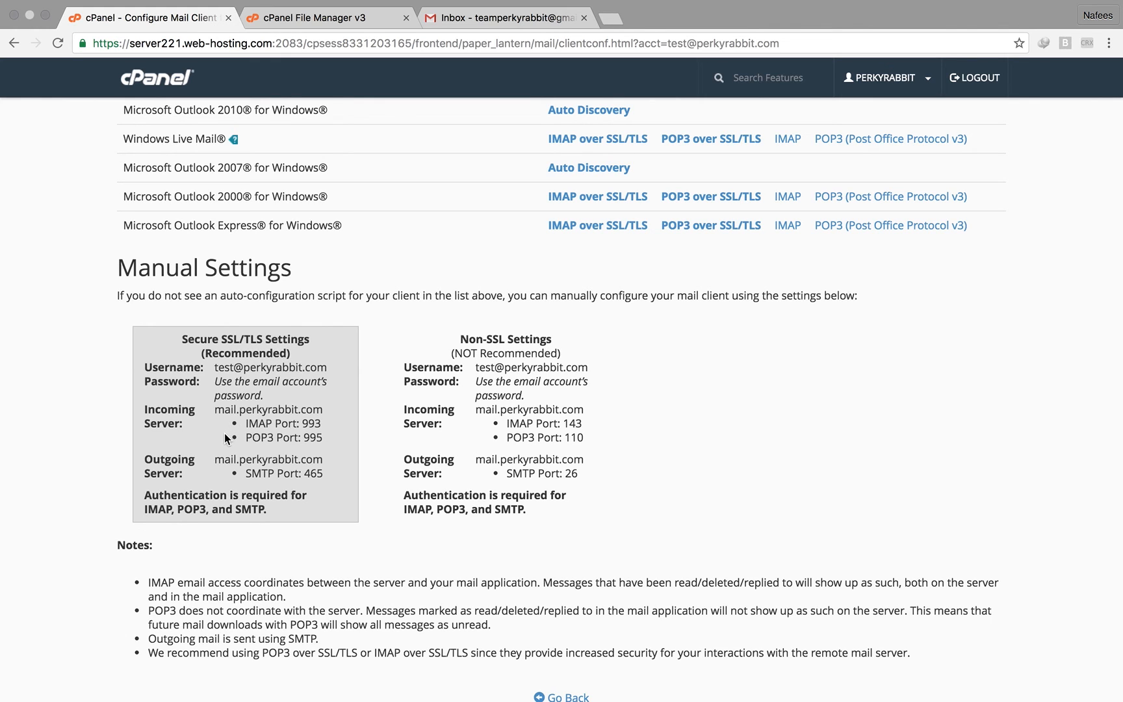
scroll(up, 3)
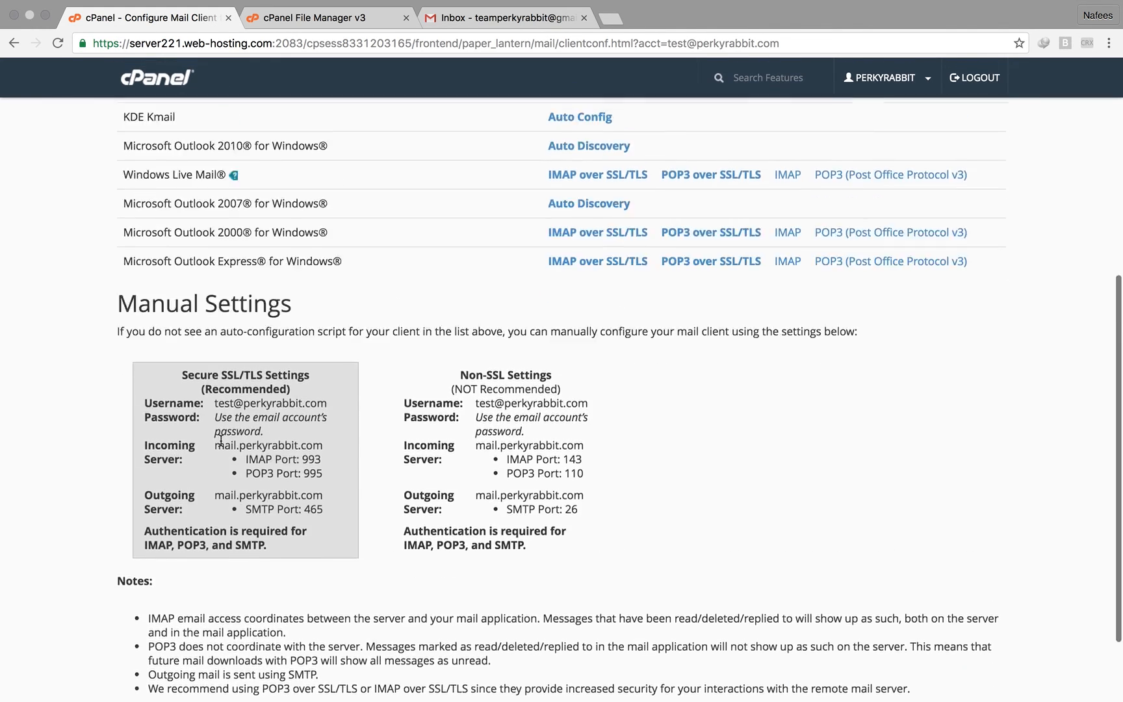
scroll(down, 3)
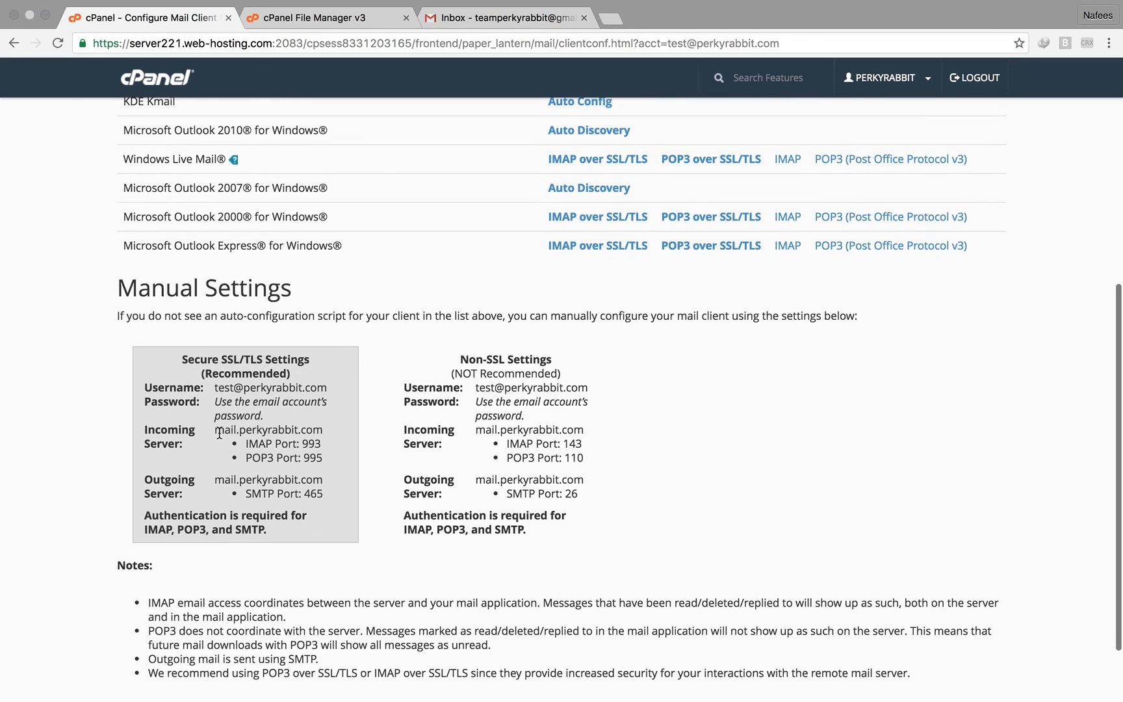
double_click(269, 429)
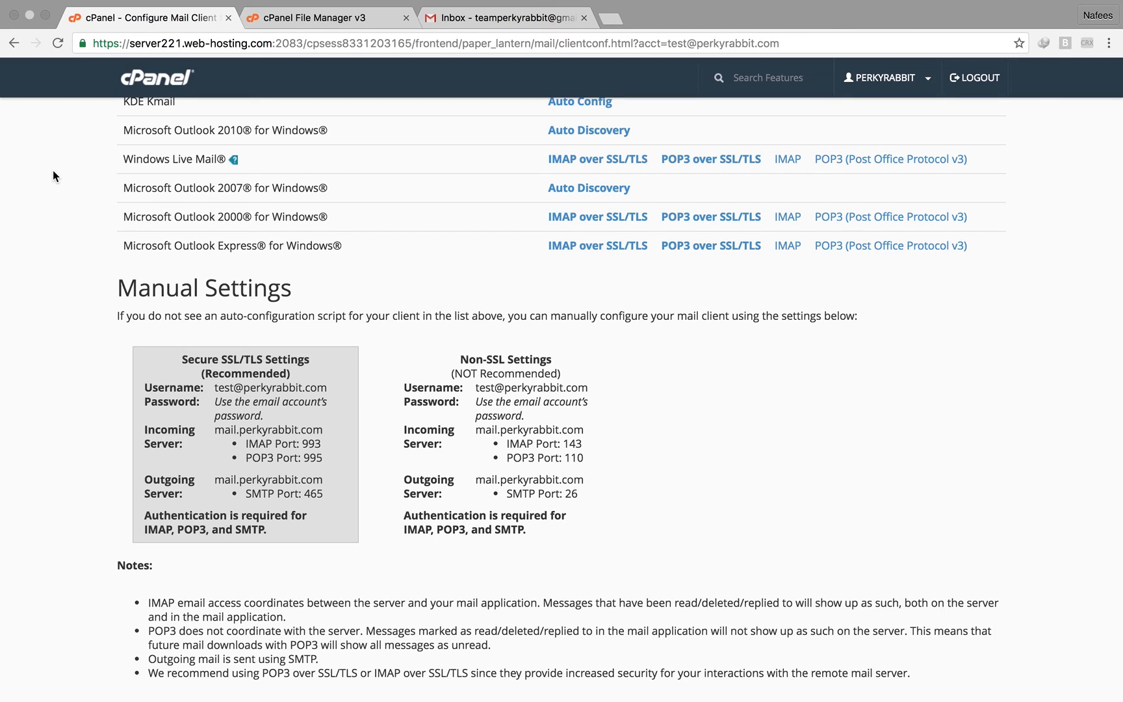
mouse_move(570, 437)
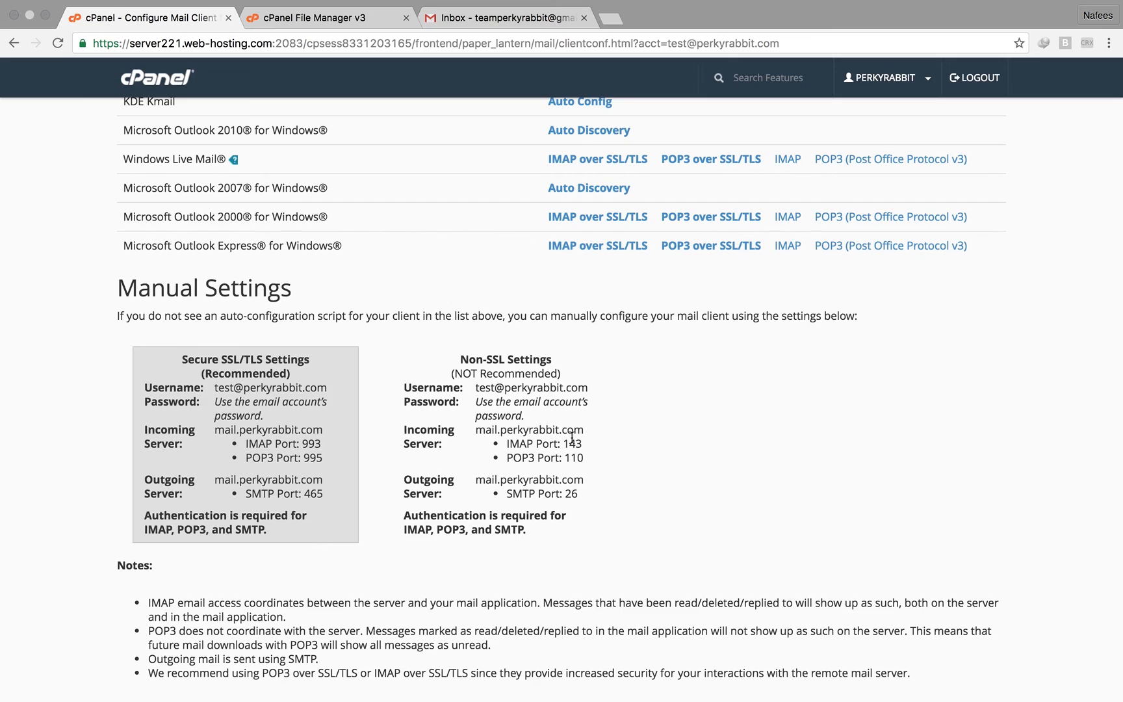
mouse_move(592, 447)
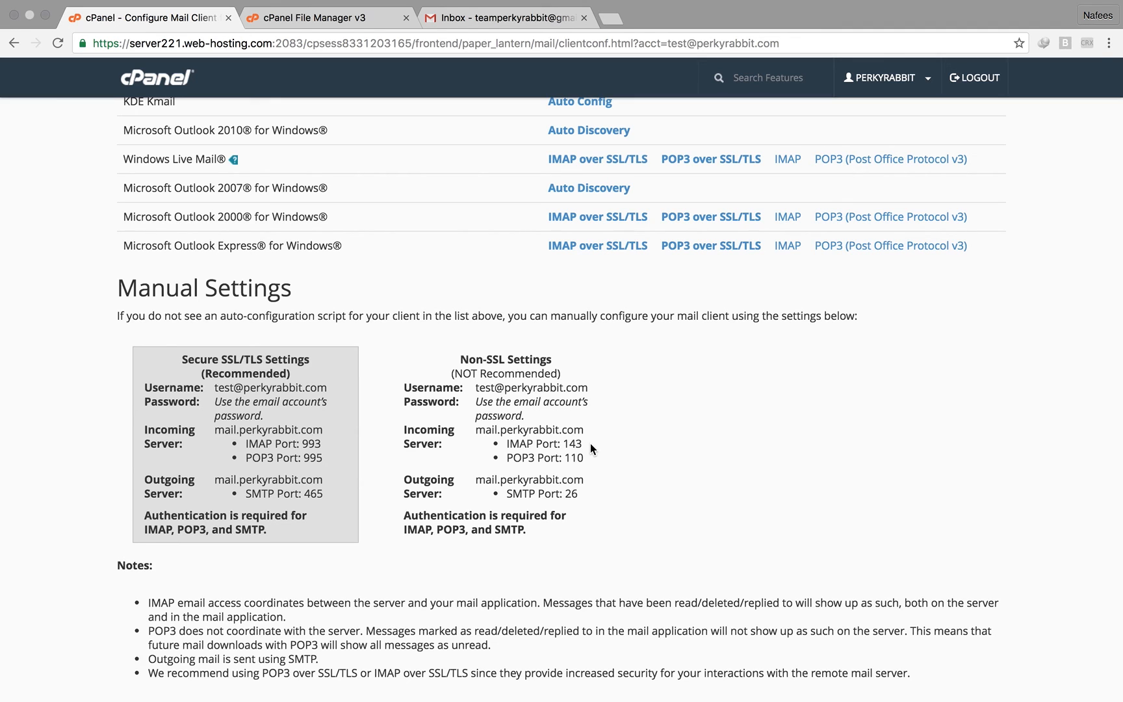
Return to the cPanel home dashboard
scroll(up, 3)
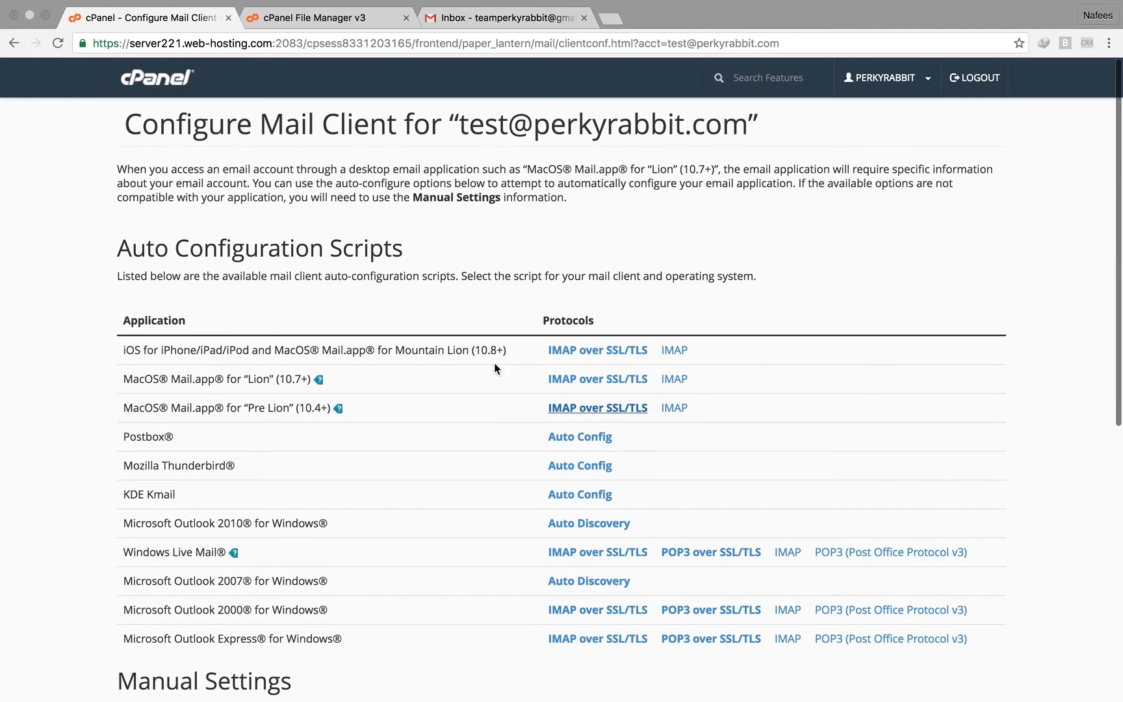
click(13, 43)
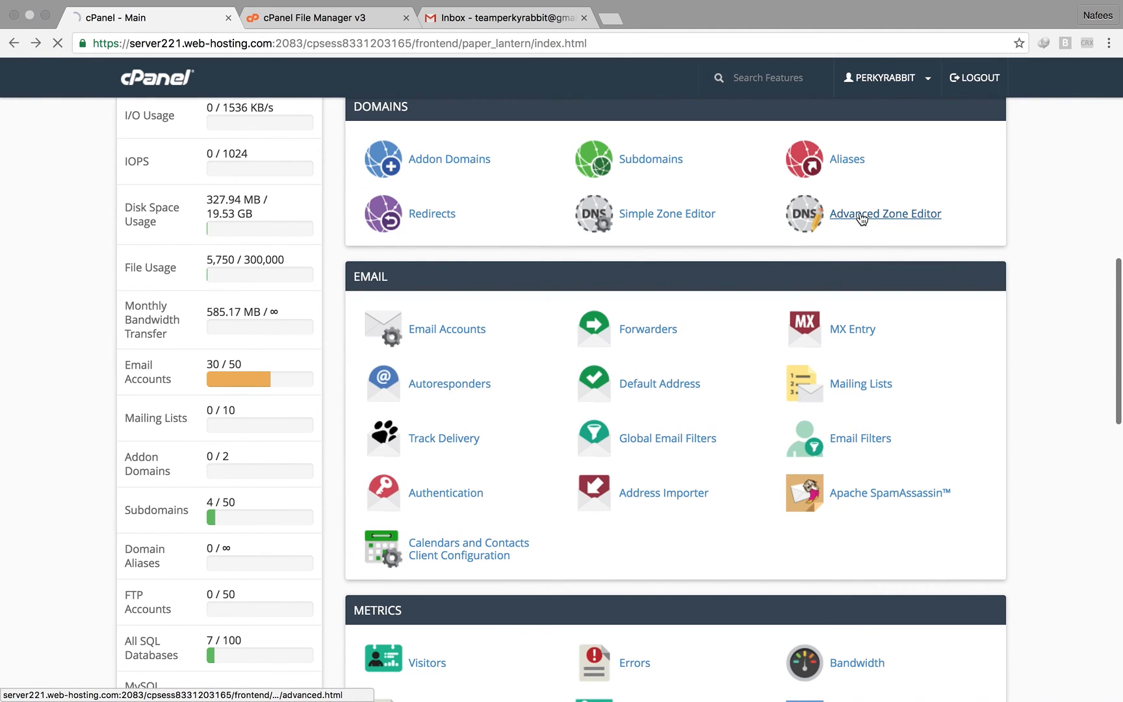
Enter the Advanced Zone Editor and browse its DNS records
click(885, 213)
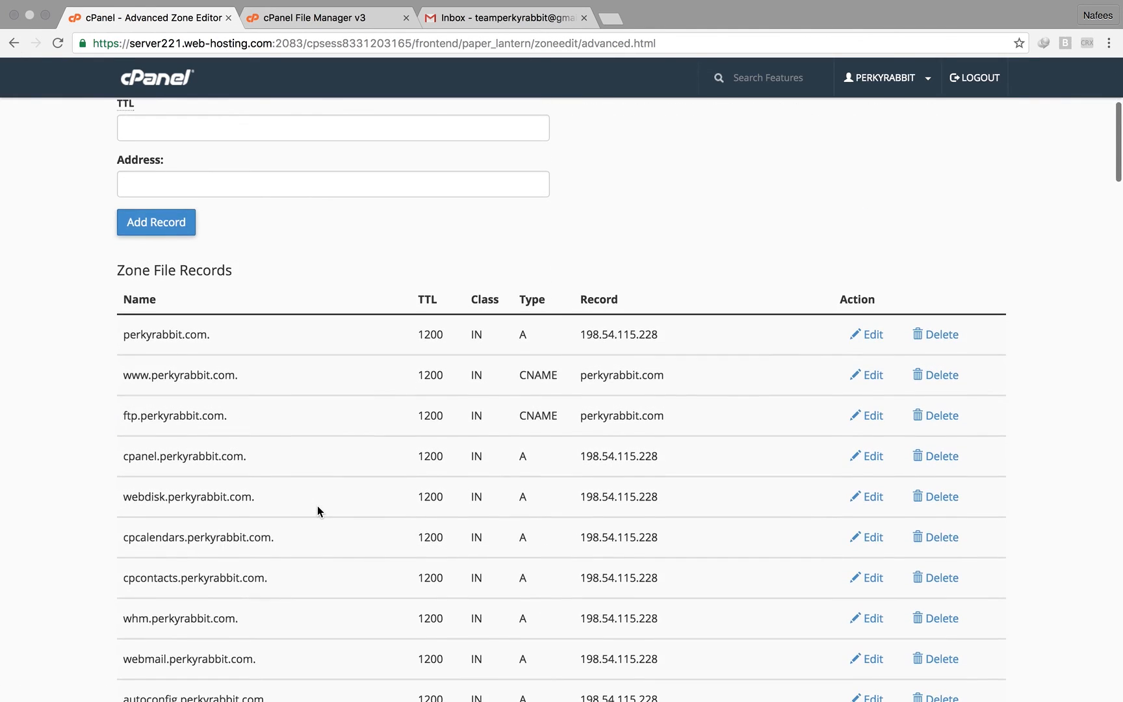
scroll(down, 3)
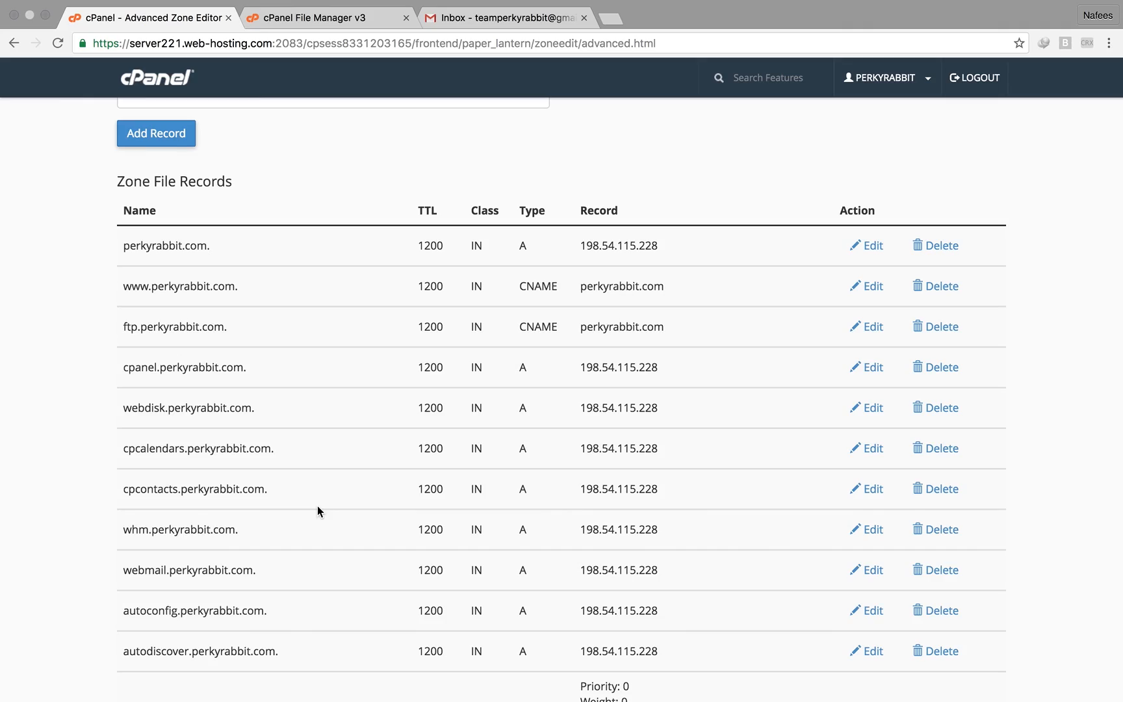
scroll(down, 3)
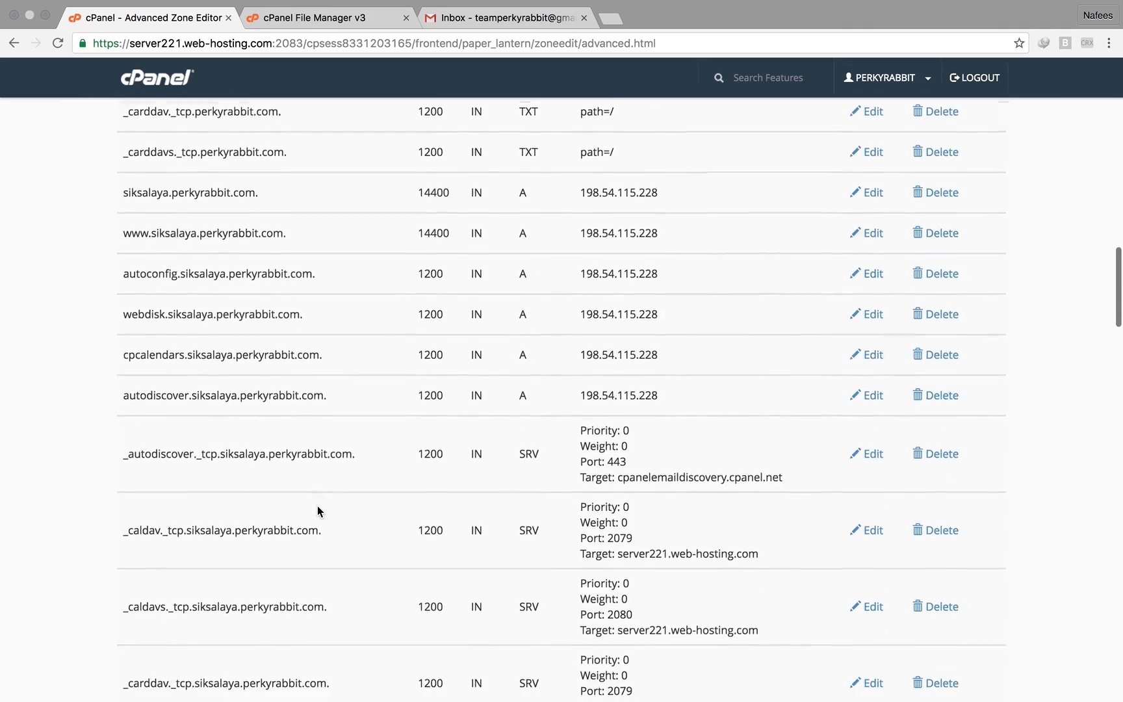
scroll(down, 3)
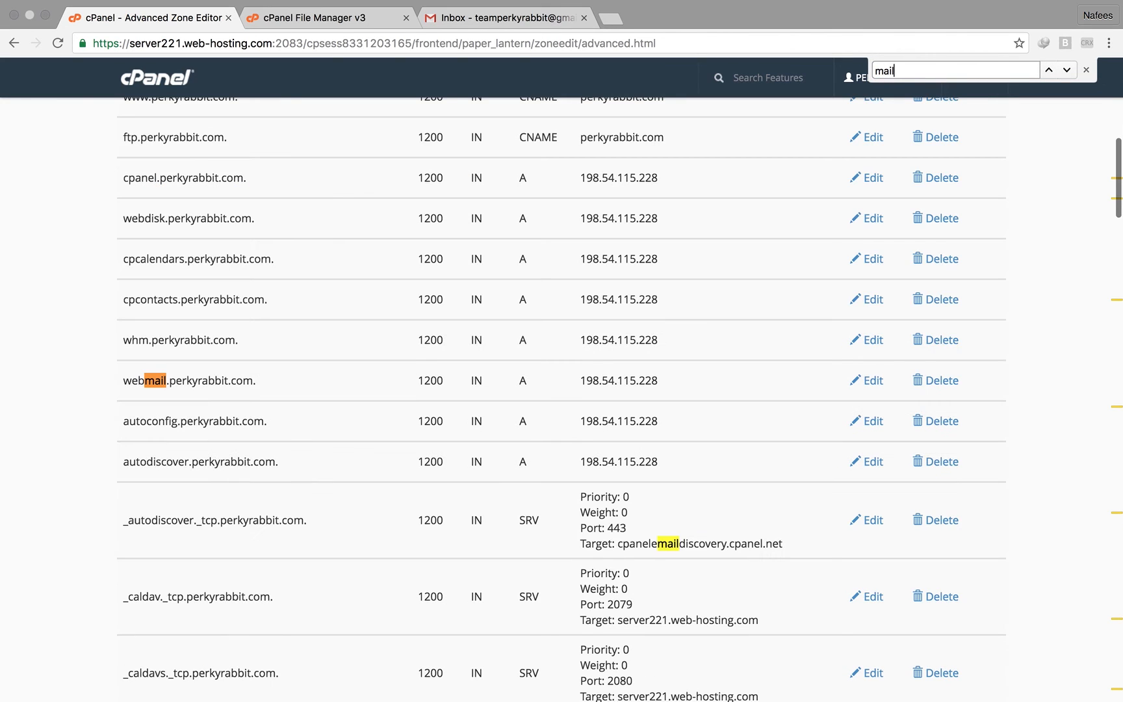
Search for mail.perkyrabbit.com and locate its A record pointing to 198.54.115.228
text(.)
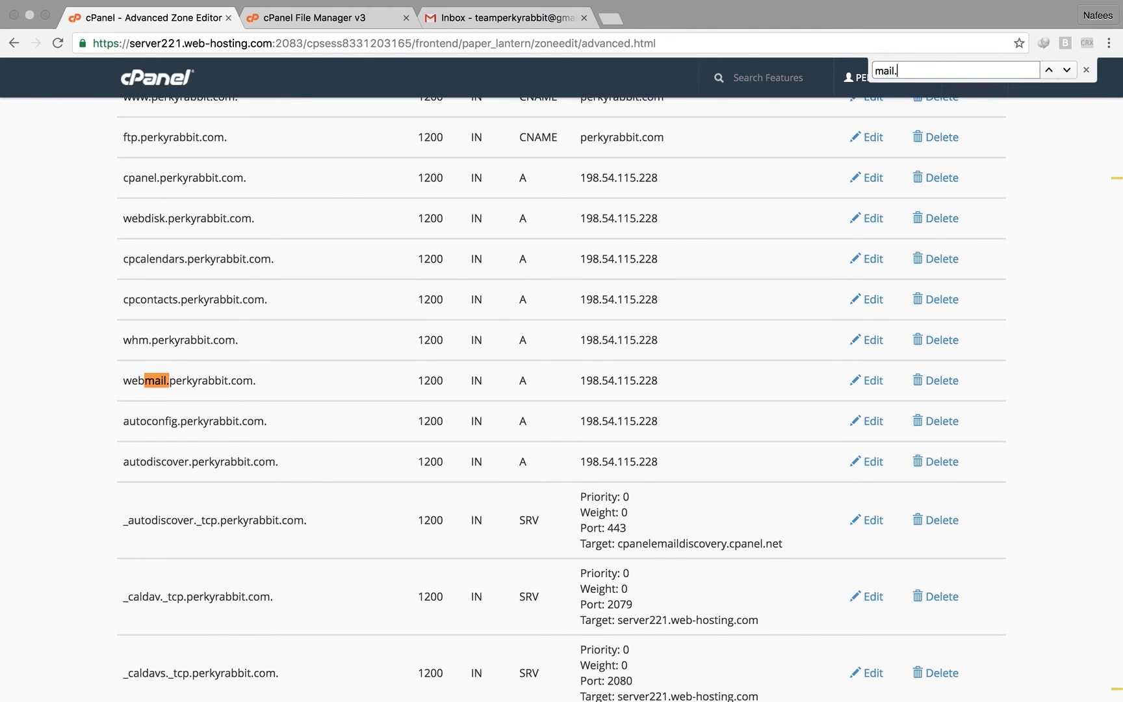
text(per)
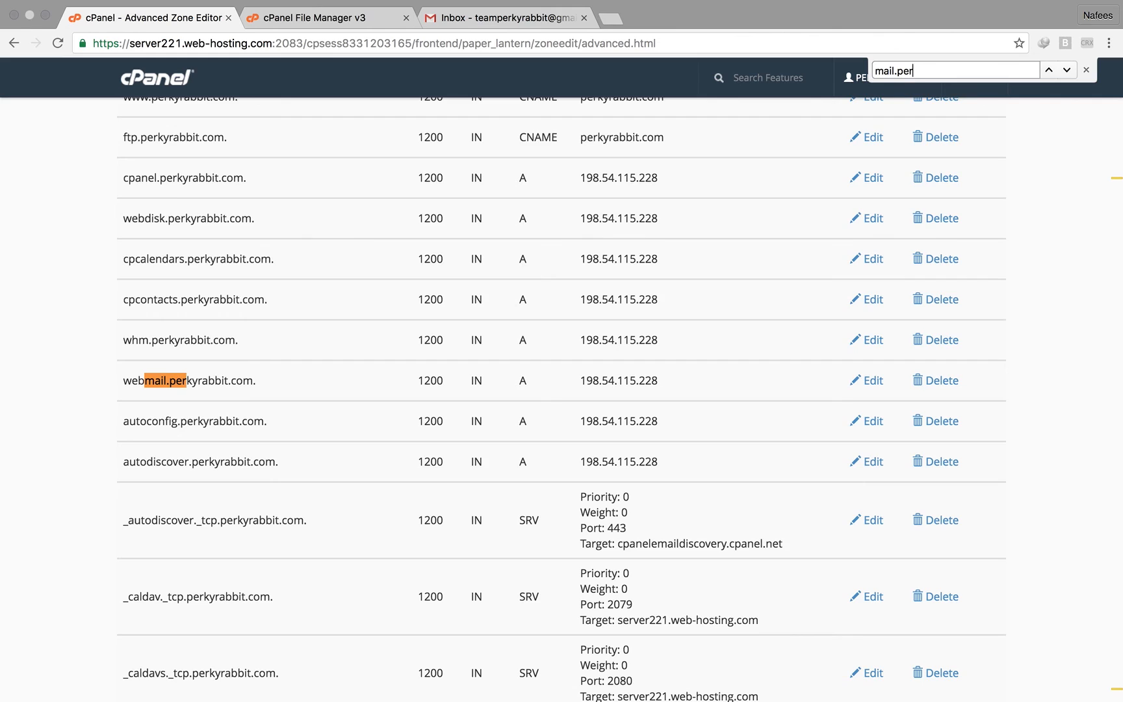
text(kyra)
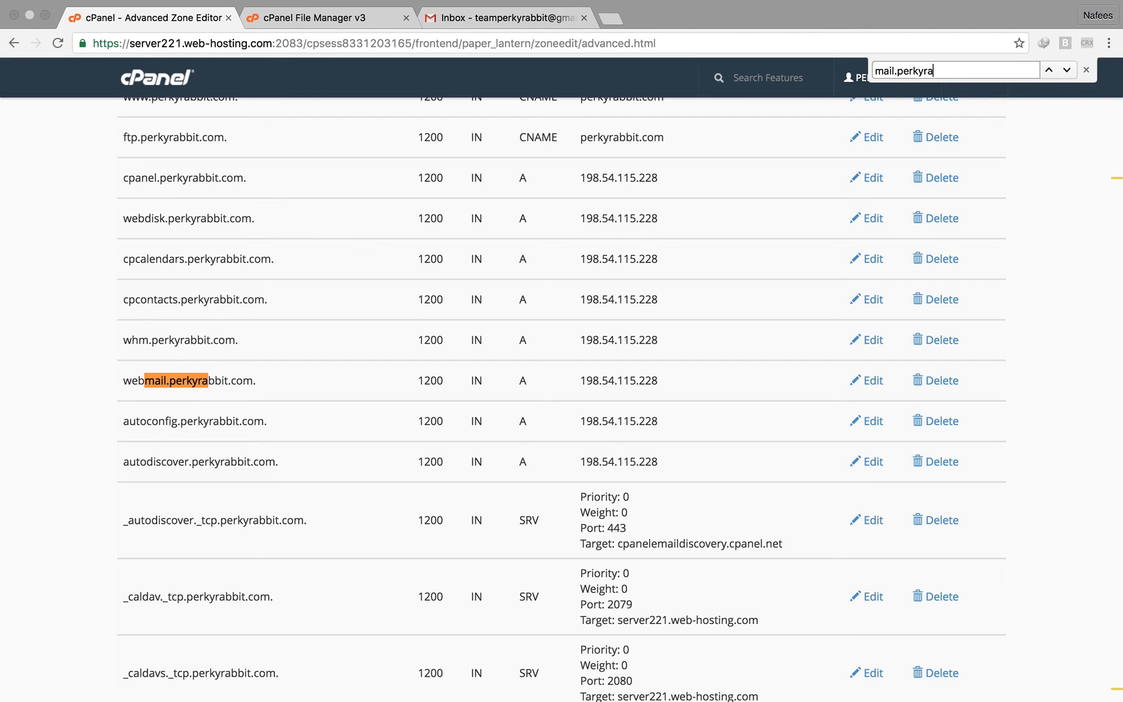
text(bbit.com)
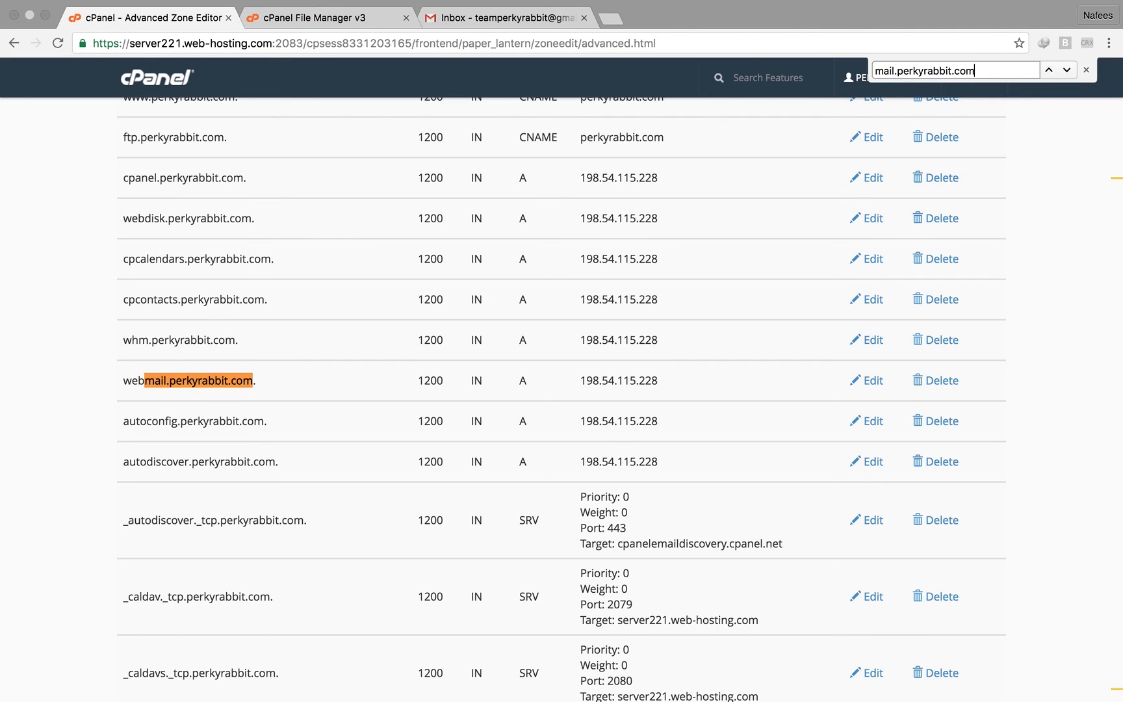
mouse_move(210, 411)
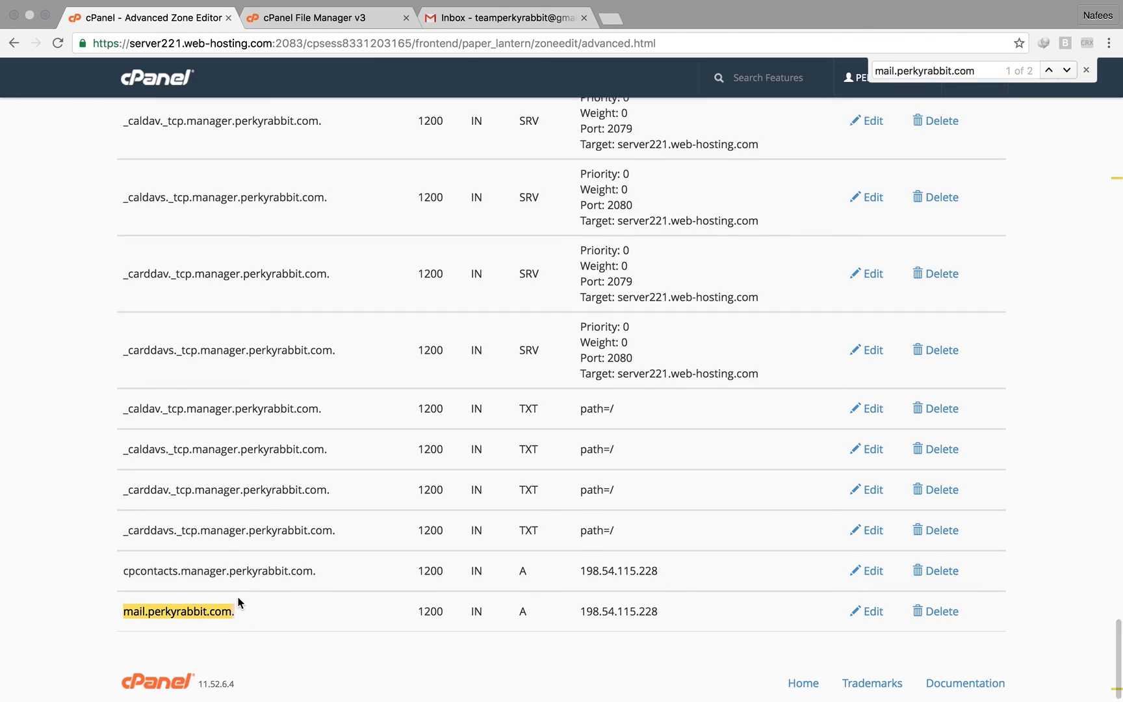
scroll(up, 3)
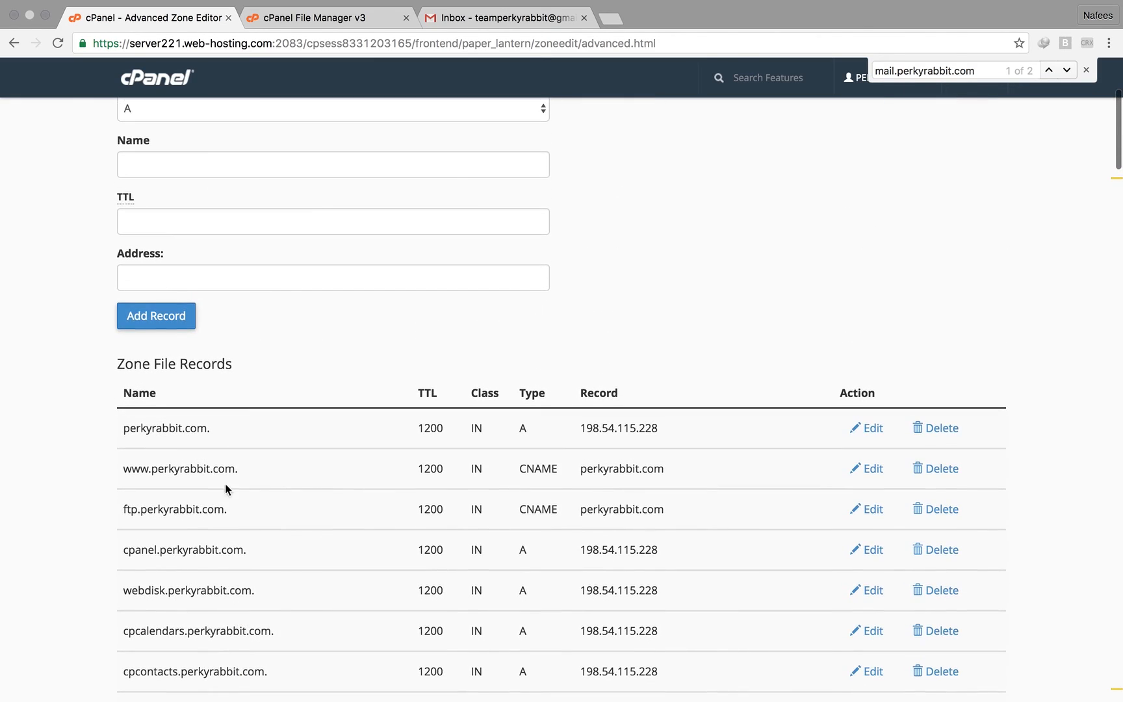
scroll(down, 3)
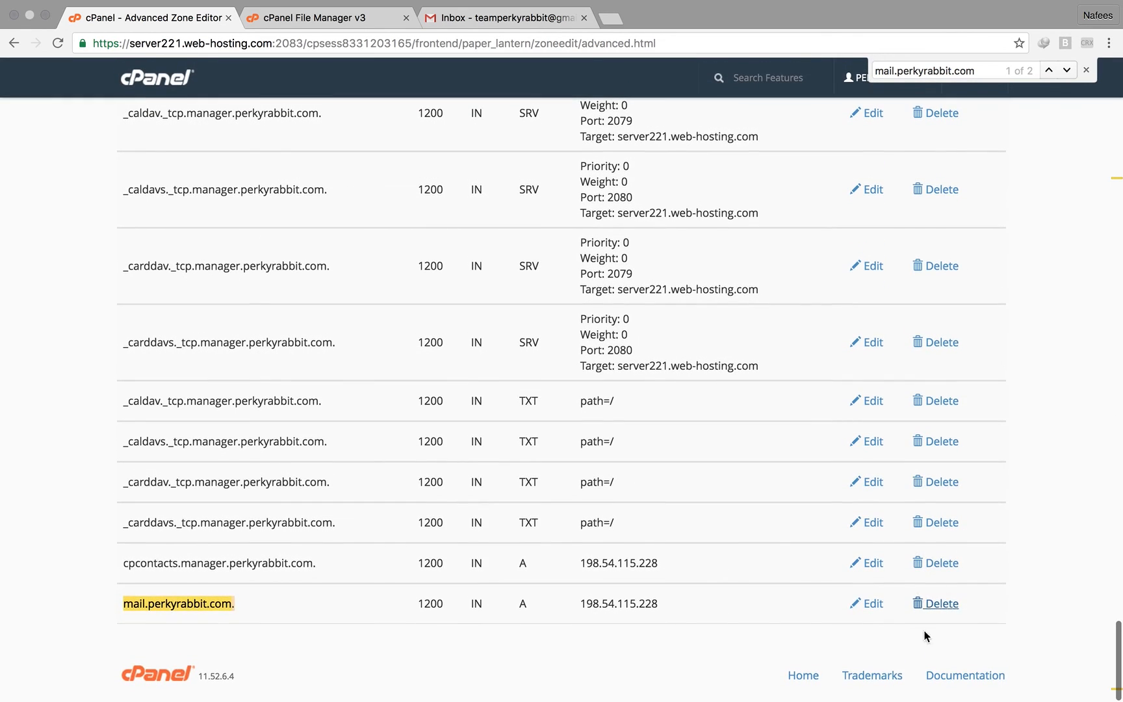
Delete the mail.perkyrabbit.com A record and confirm the deletion
click(940, 603)
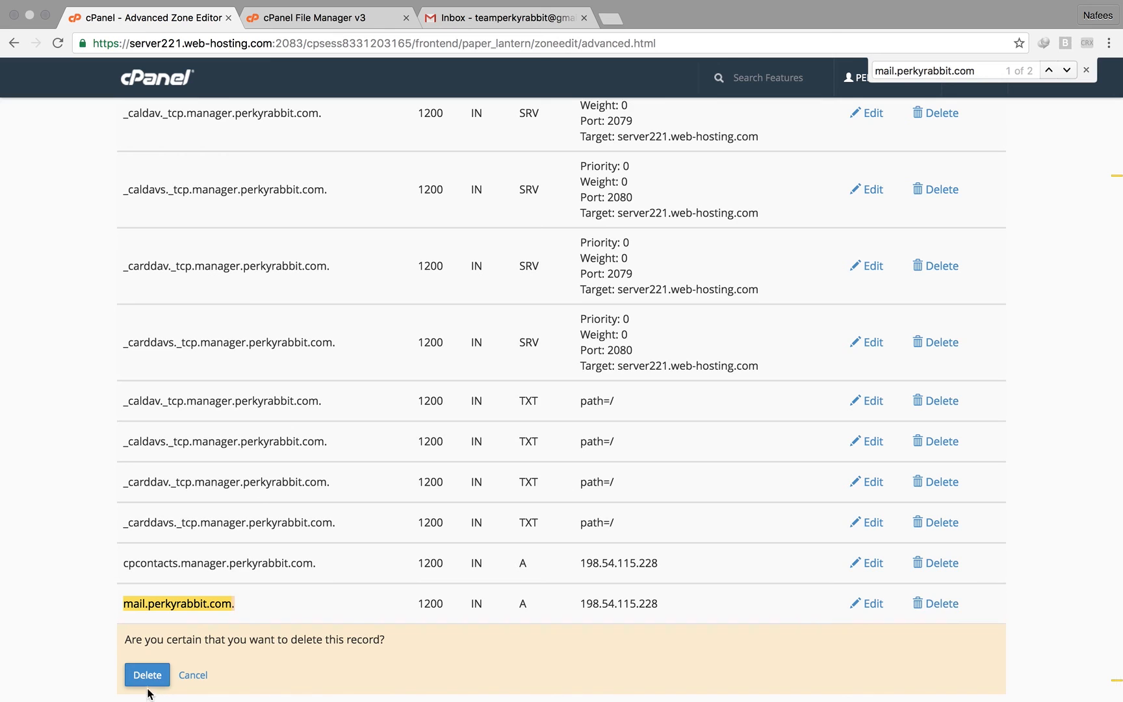
click(146, 674)
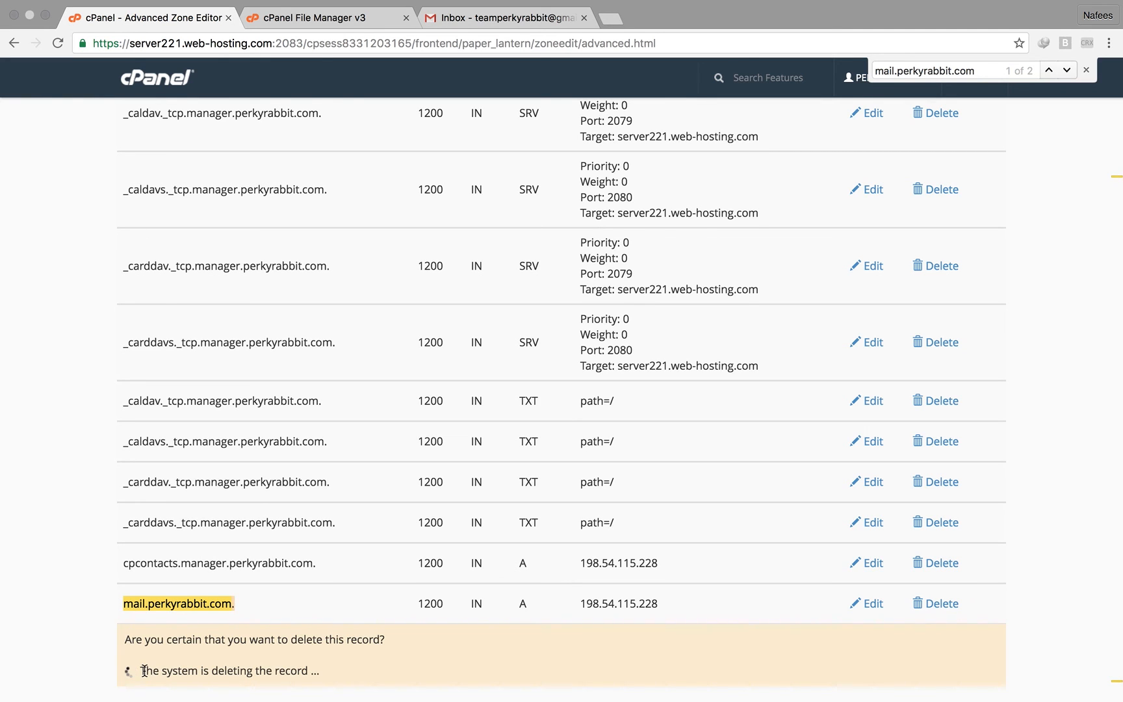
scroll(up, 3)
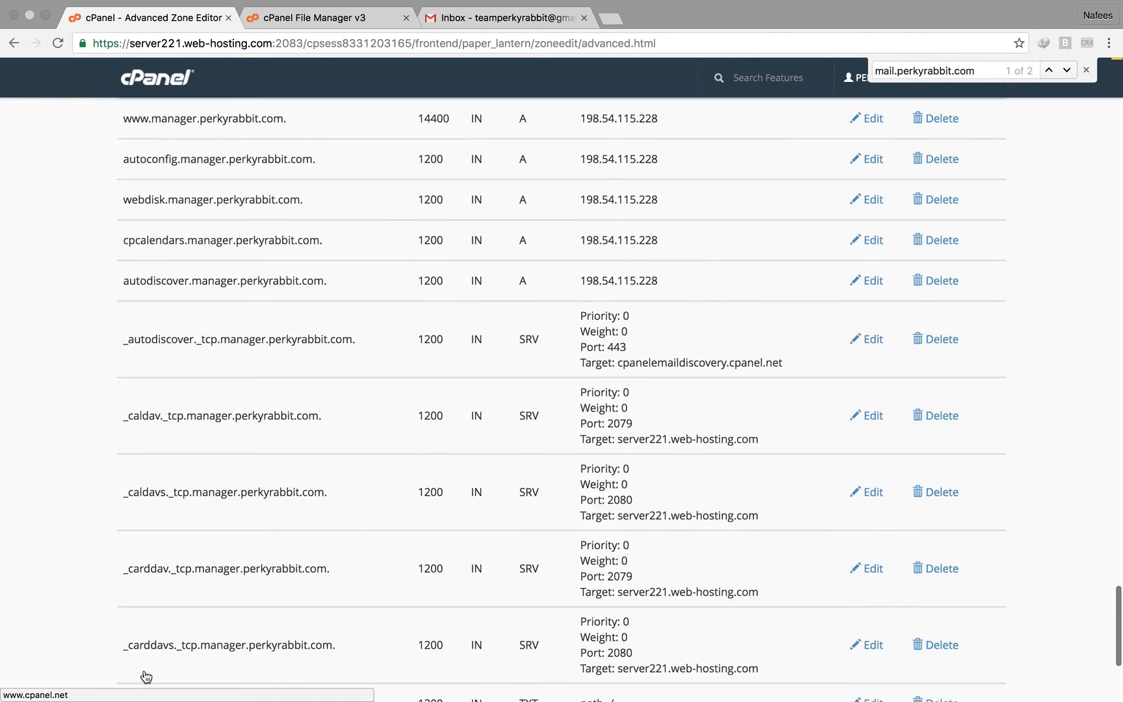
scroll(up, 3)
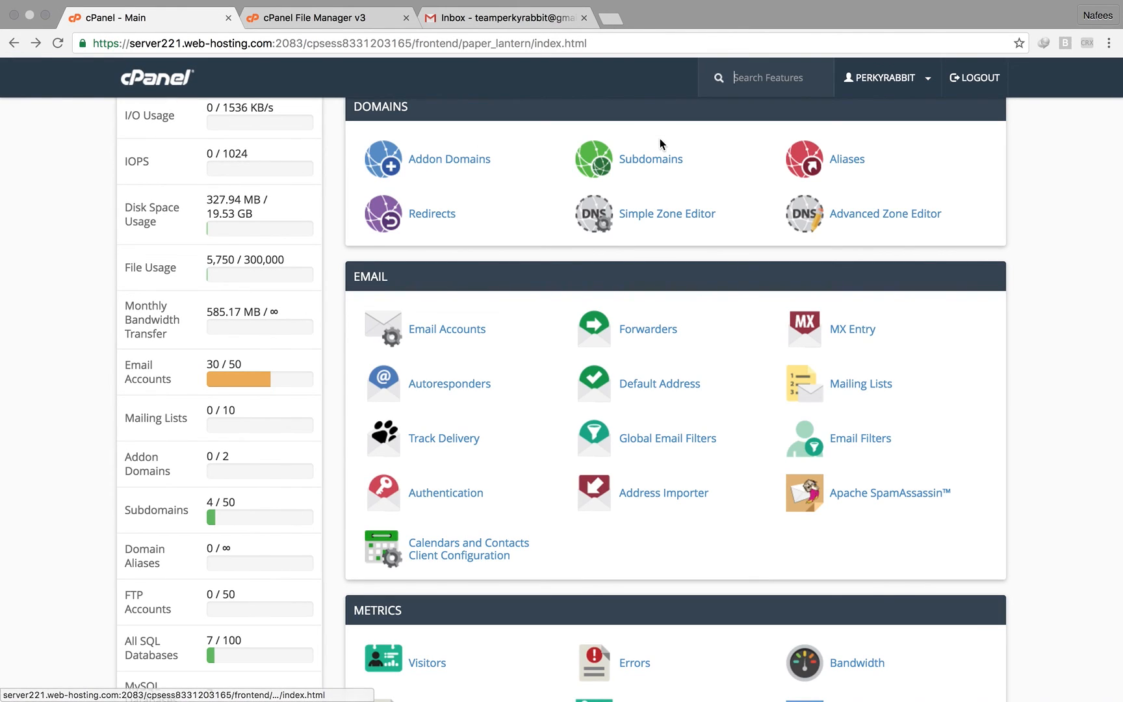
Create the subdomain mail.perkyrabbit.com with document root public_html/mail, then return home
click(650, 159)
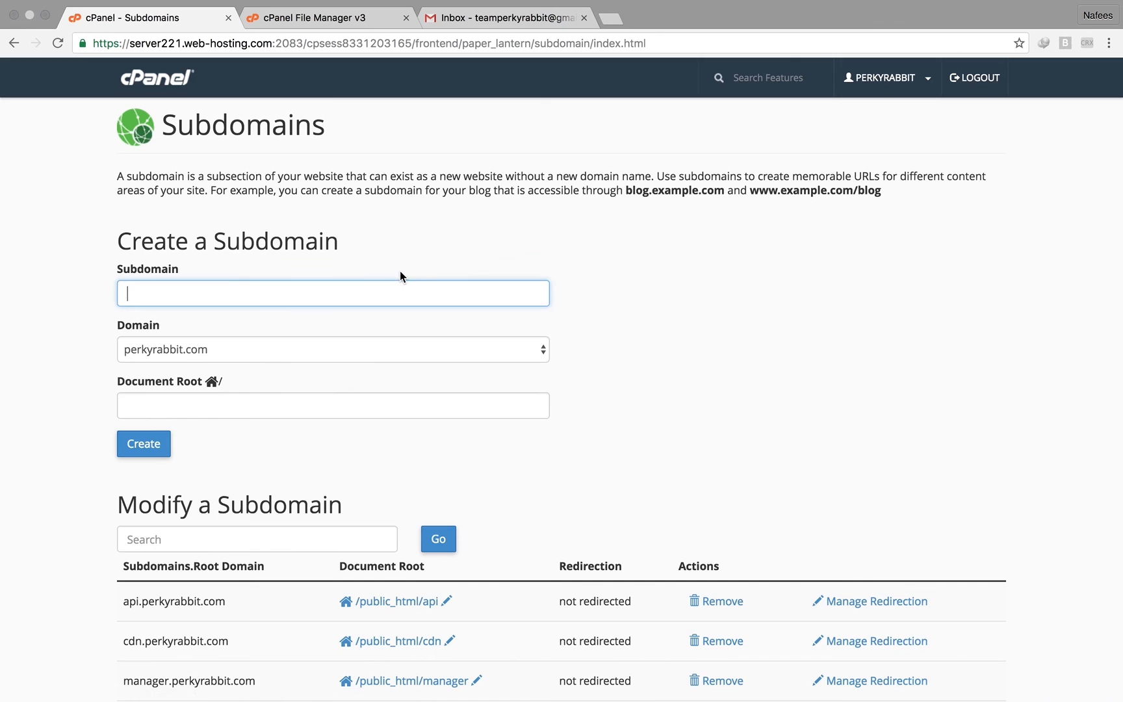
text(mail)
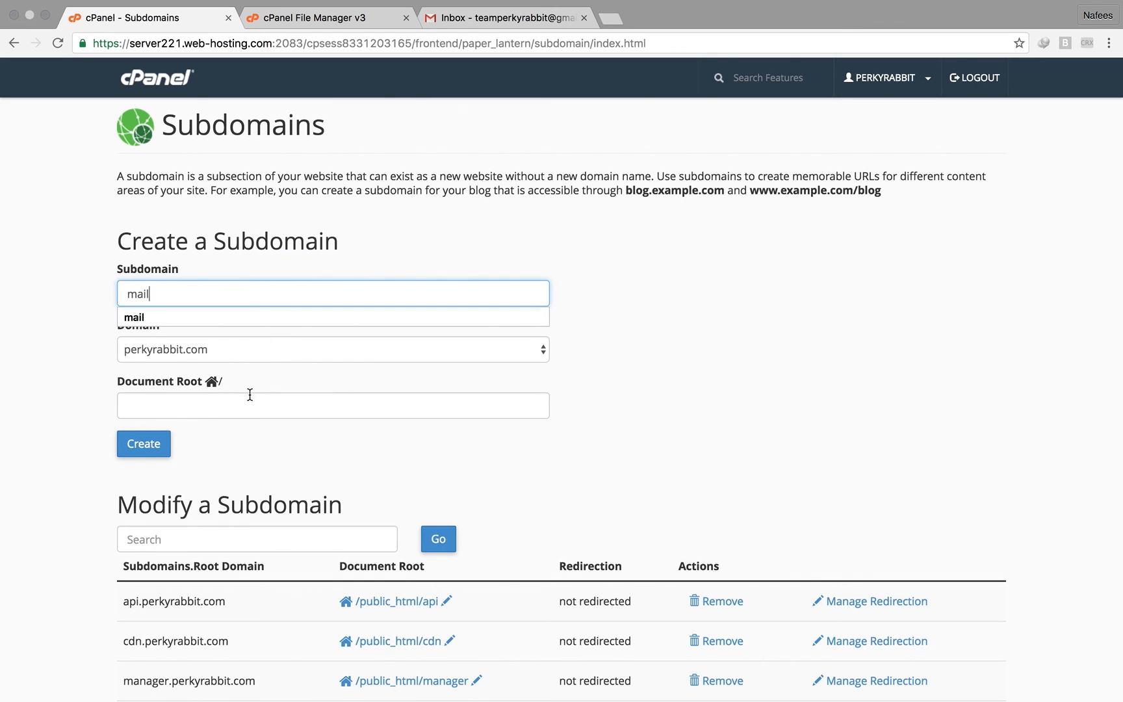
click(143, 444)
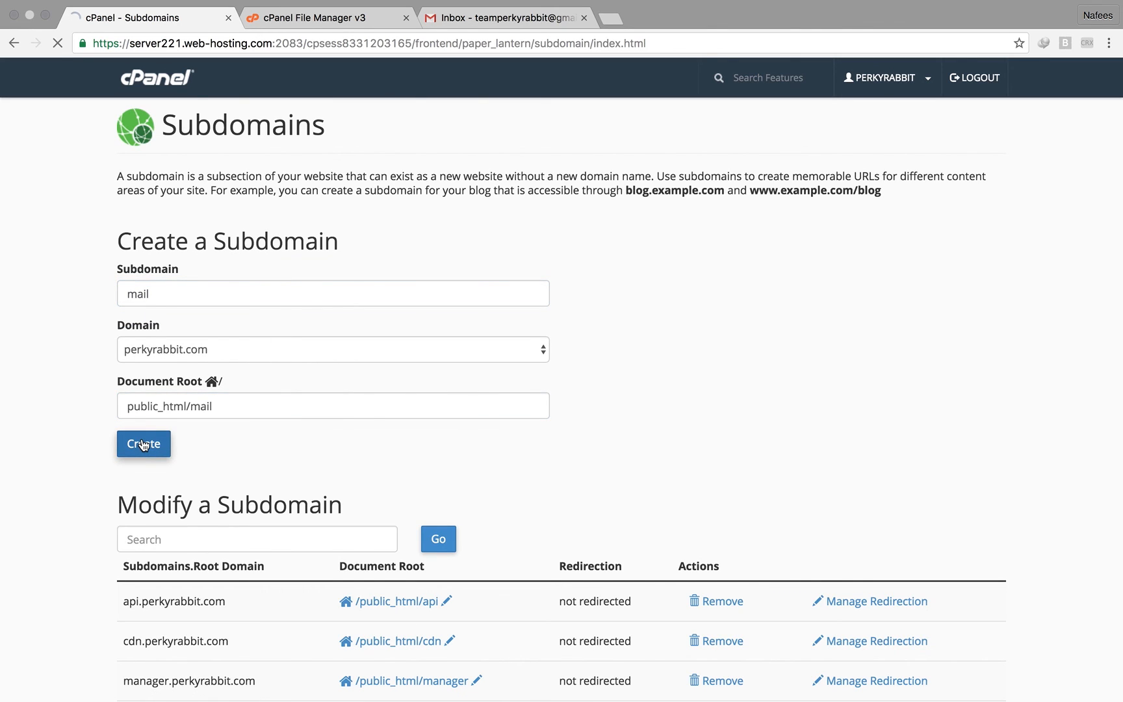
click(143, 444)
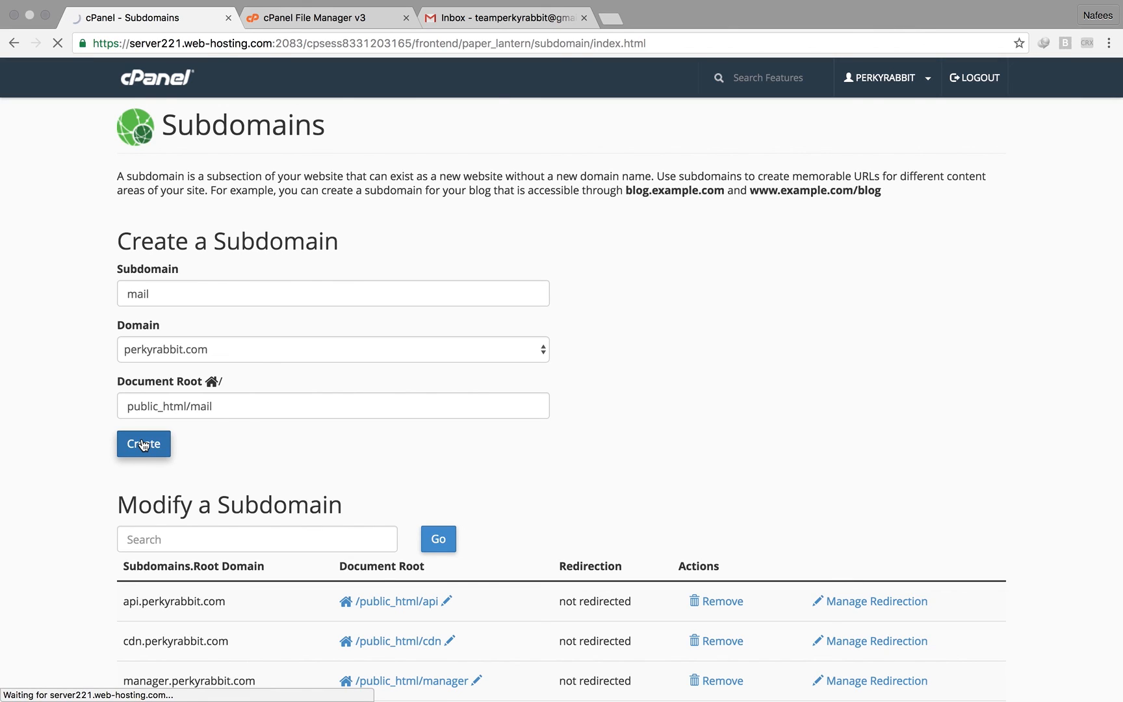
click(143, 445)
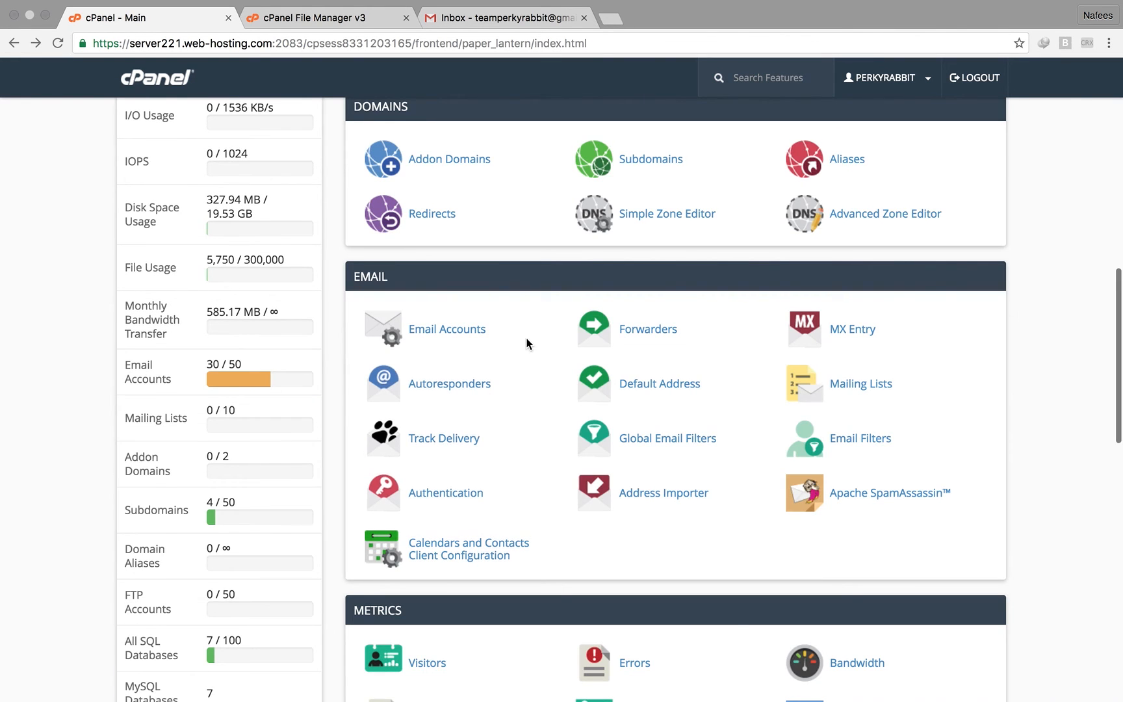
Go to Security's SSL/TLS manager and bring up Manage SSL sites
scroll(down, 3)
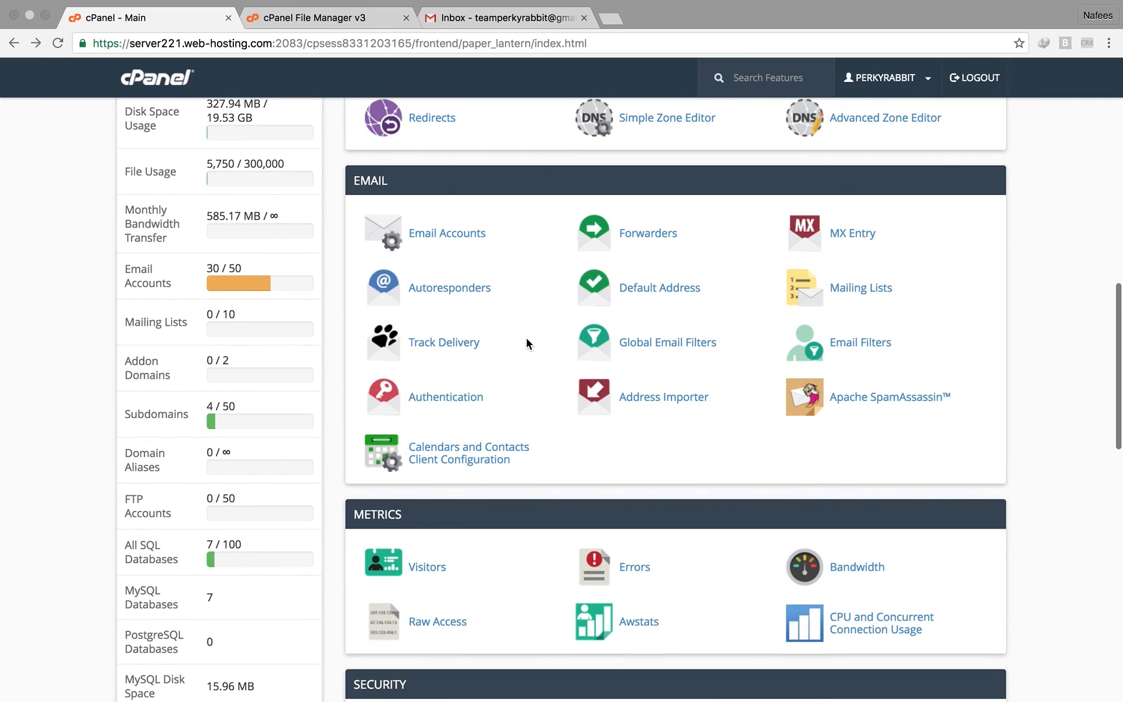
scroll(down, 3)
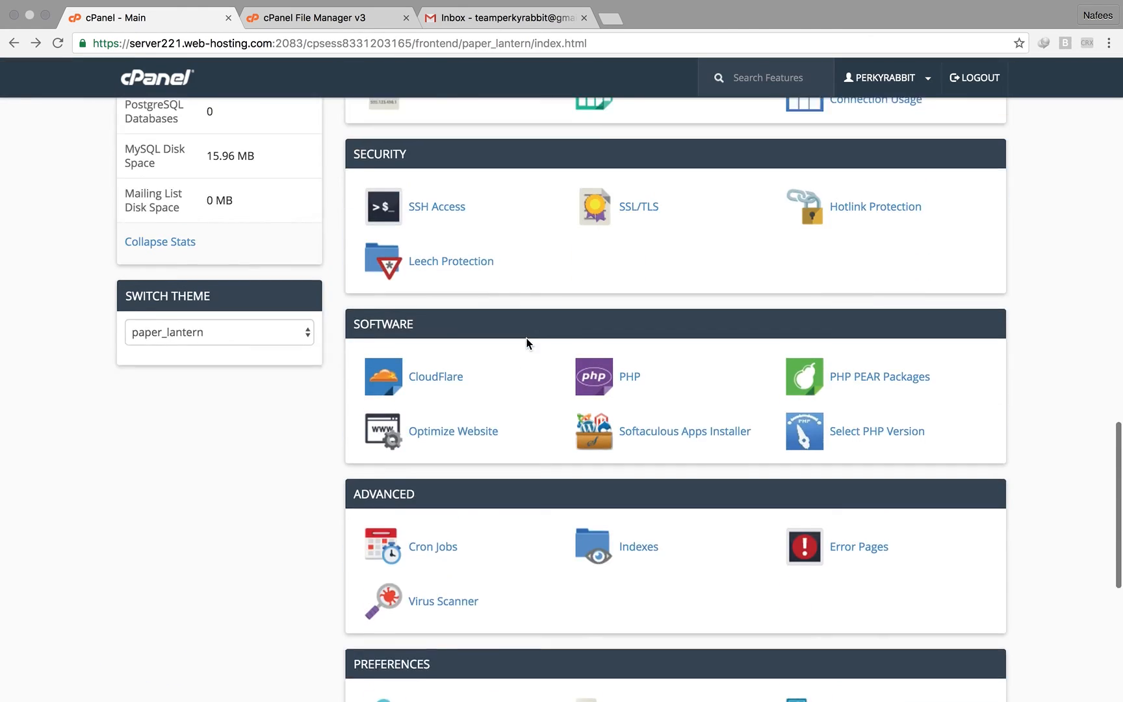
click(636, 206)
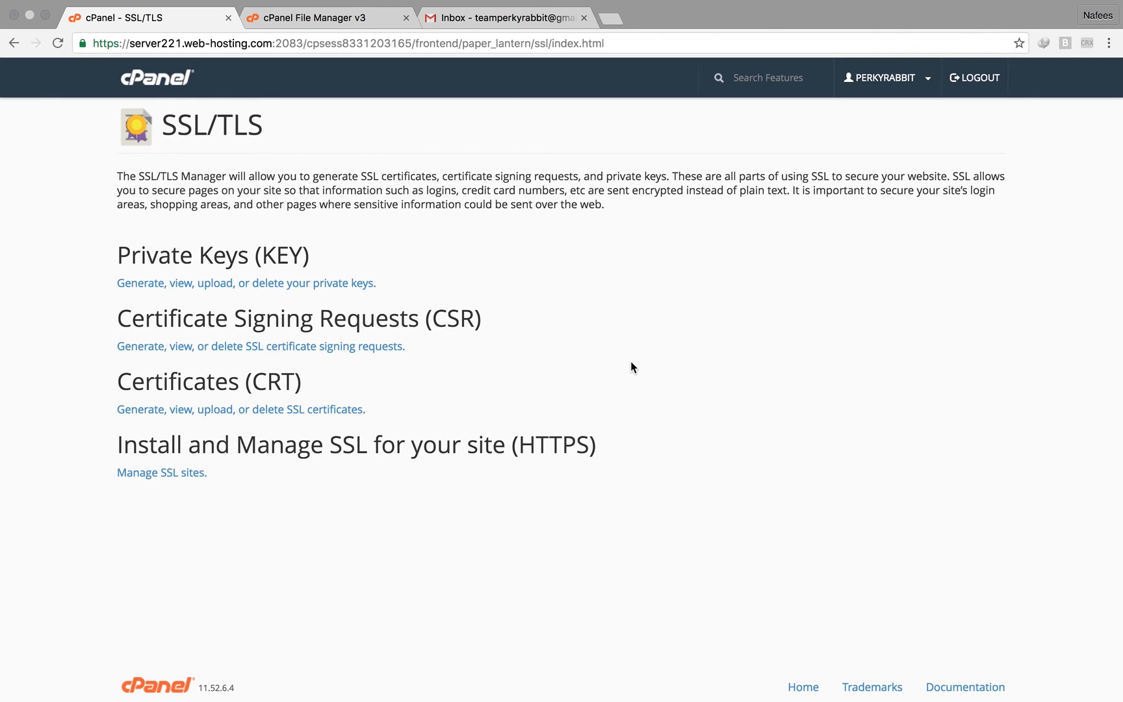
mouse_move(215, 445)
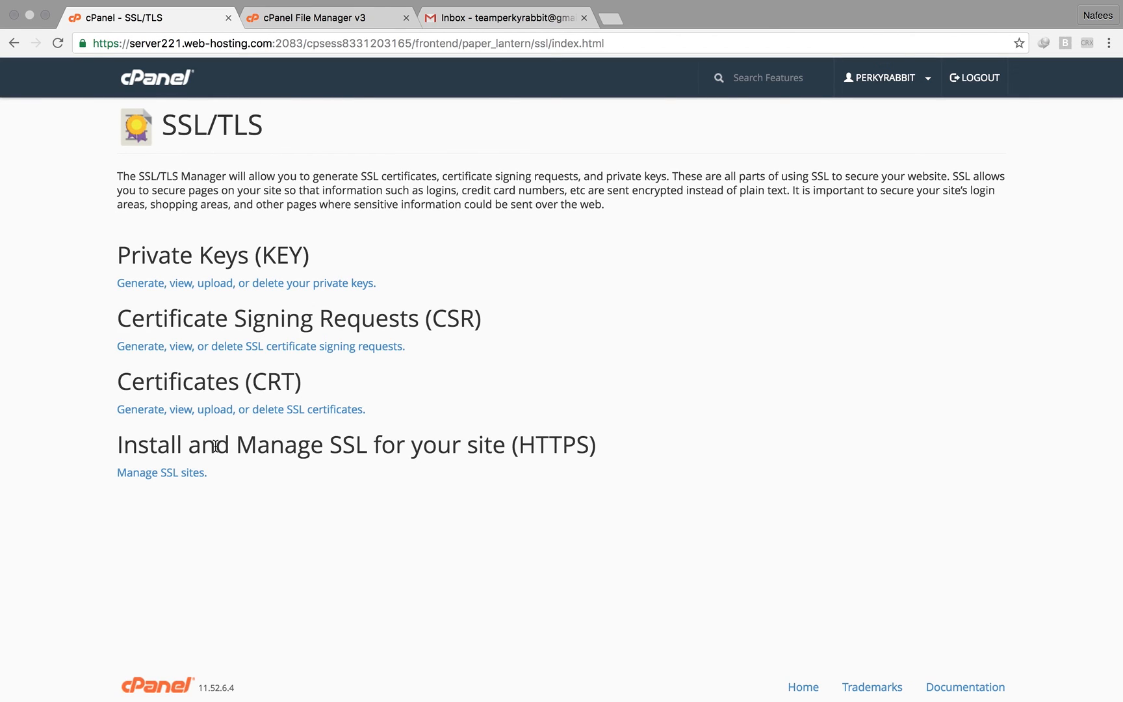
mouse_move(161, 472)
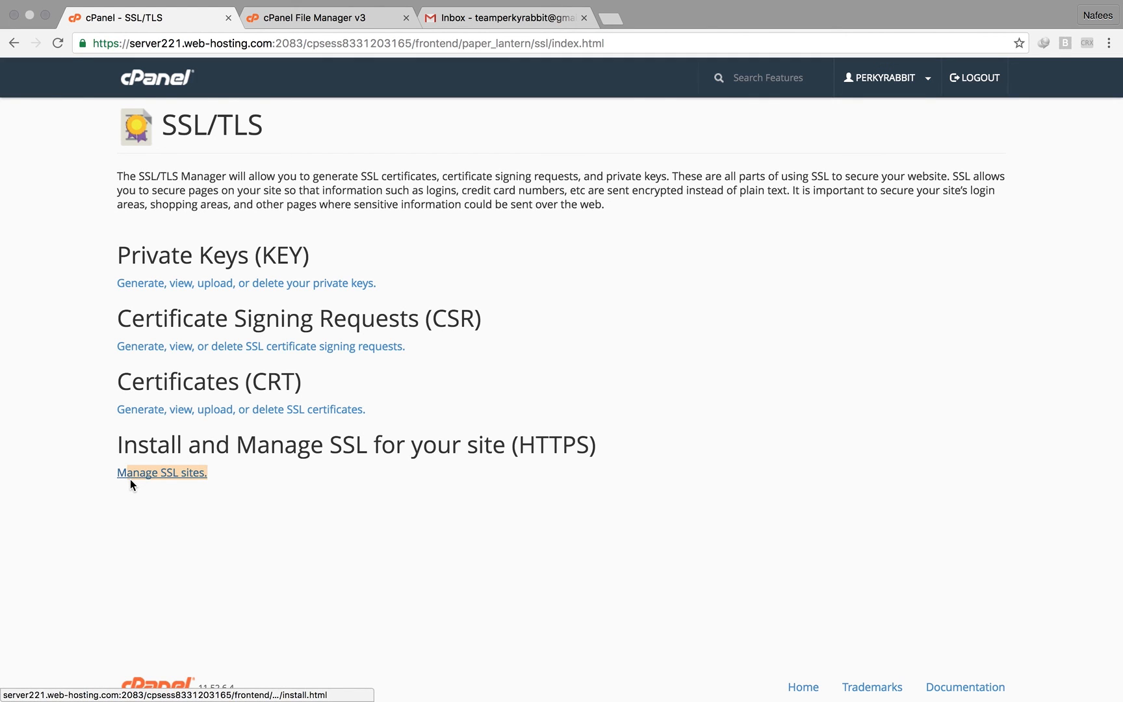
click(162, 471)
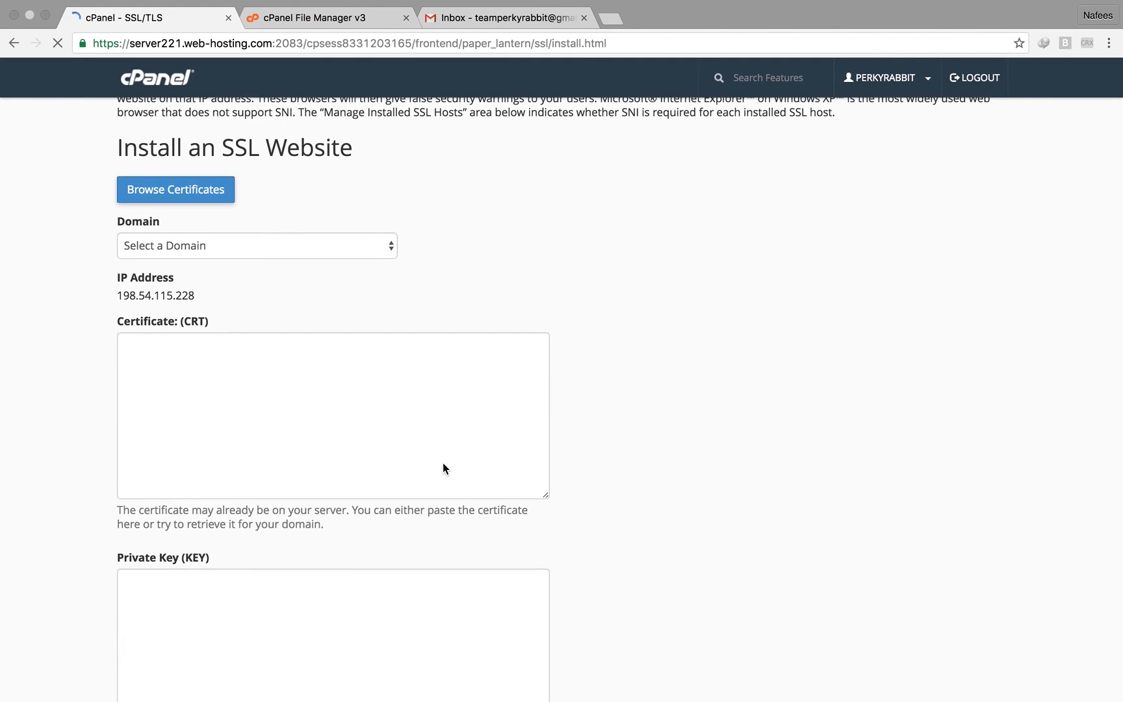
Choose mail.perkyrabbit.com, use its autofilled certificate, install it, and acknowledge the success message
scroll(up, 3)
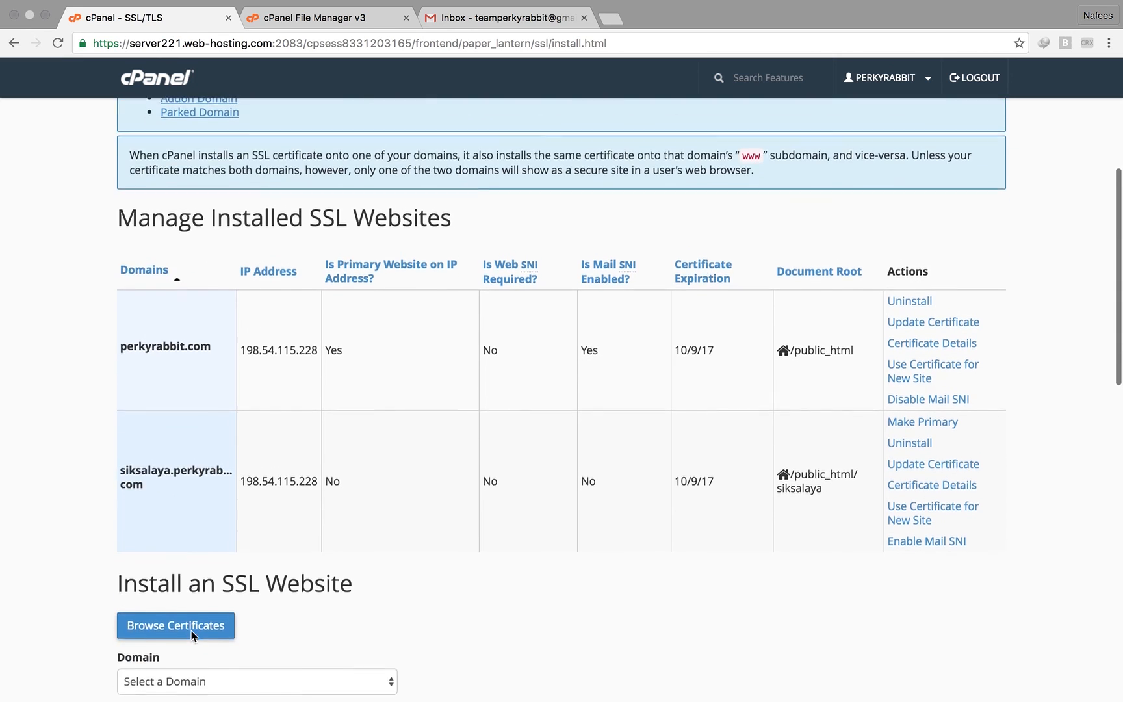
scroll(down, 3)
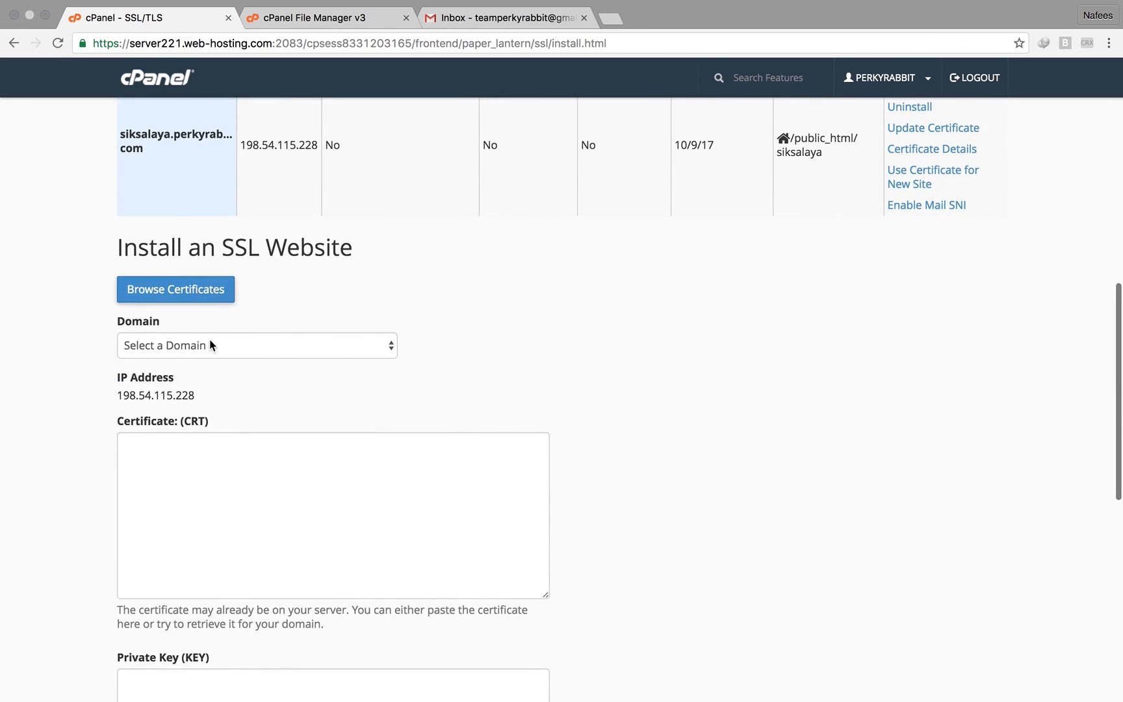
click(176, 289)
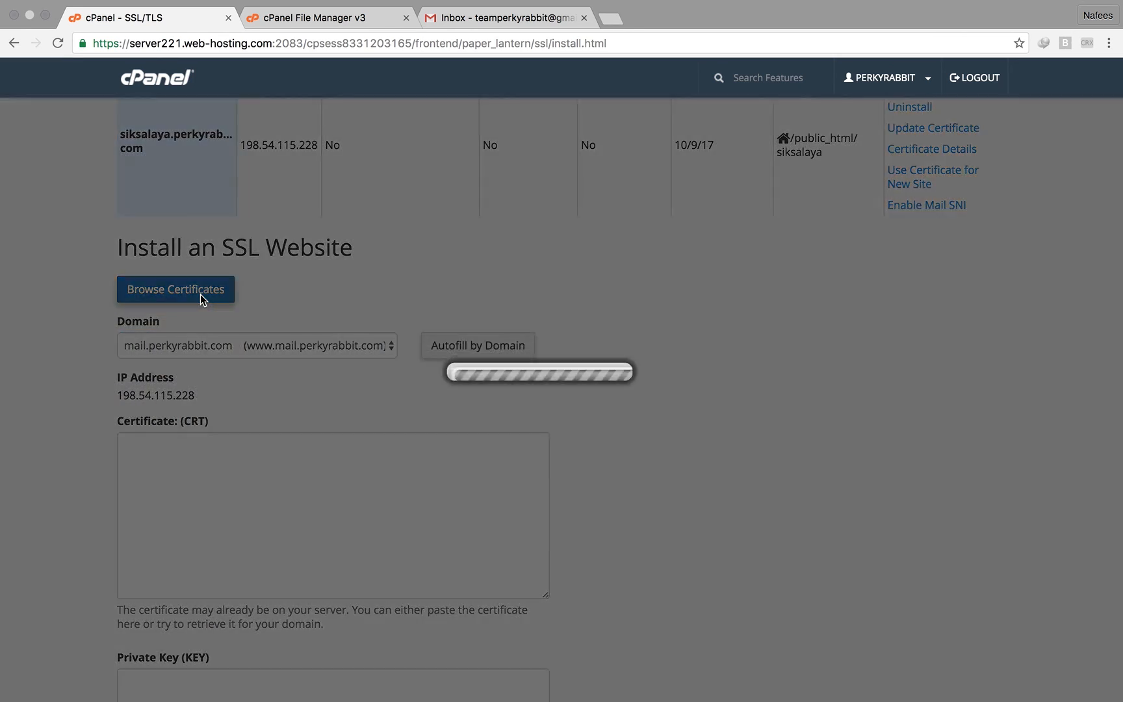
click(176, 289)
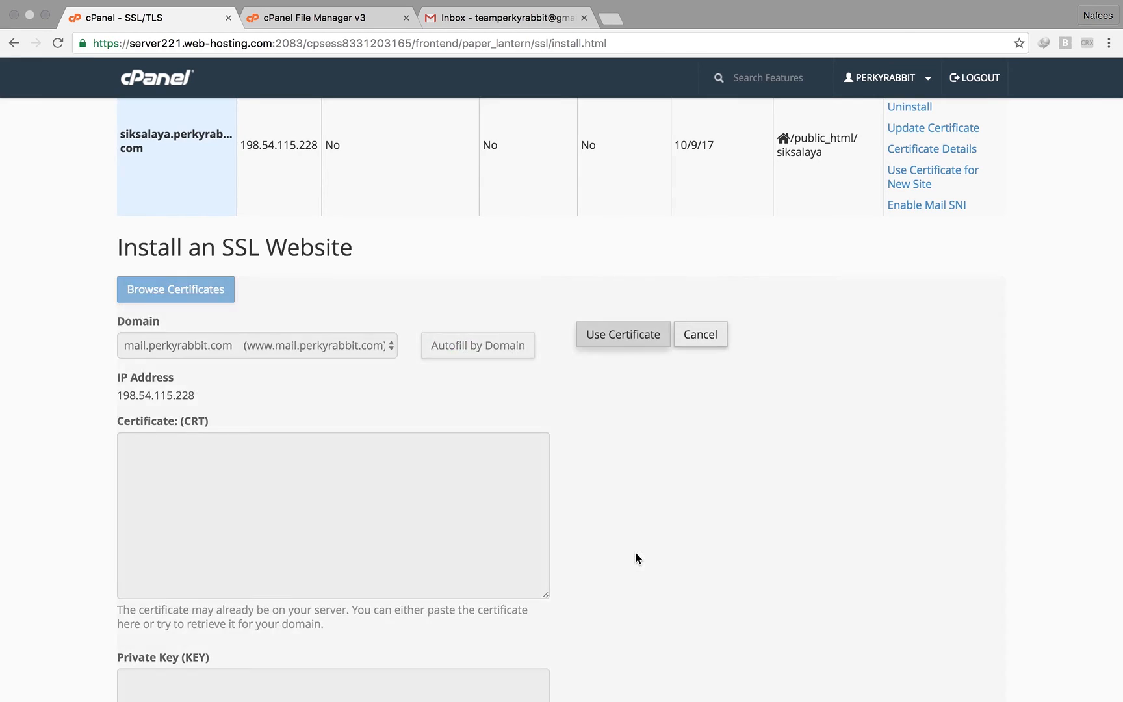
scroll(down, 3)
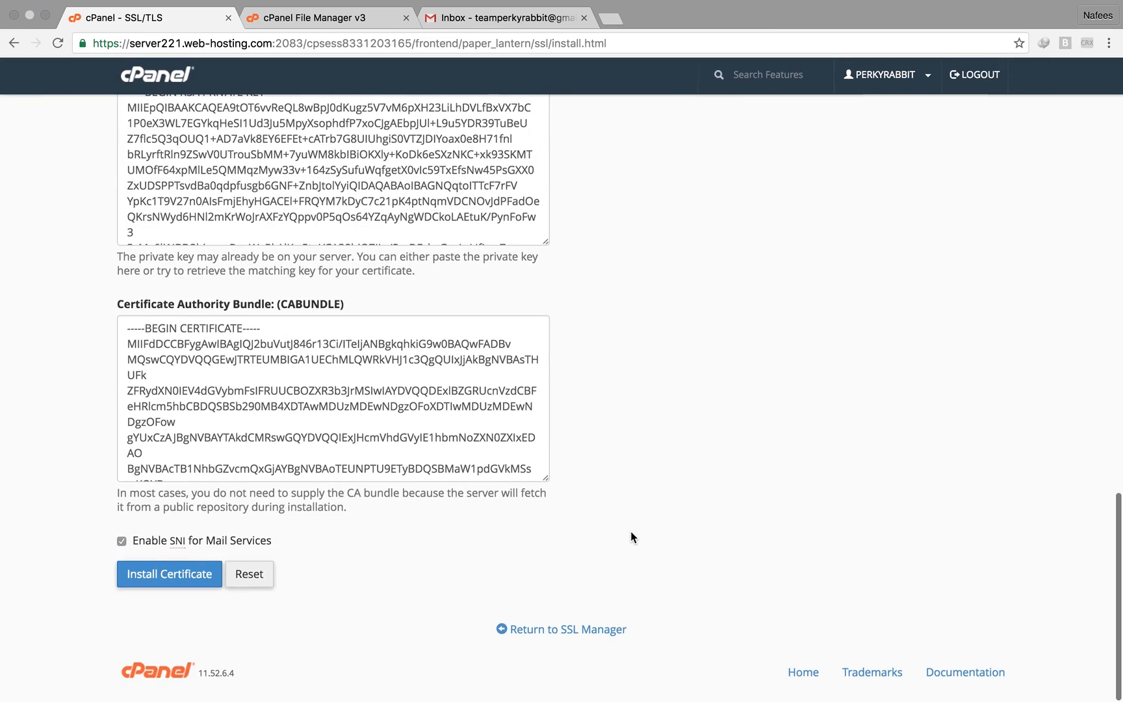
click(167, 574)
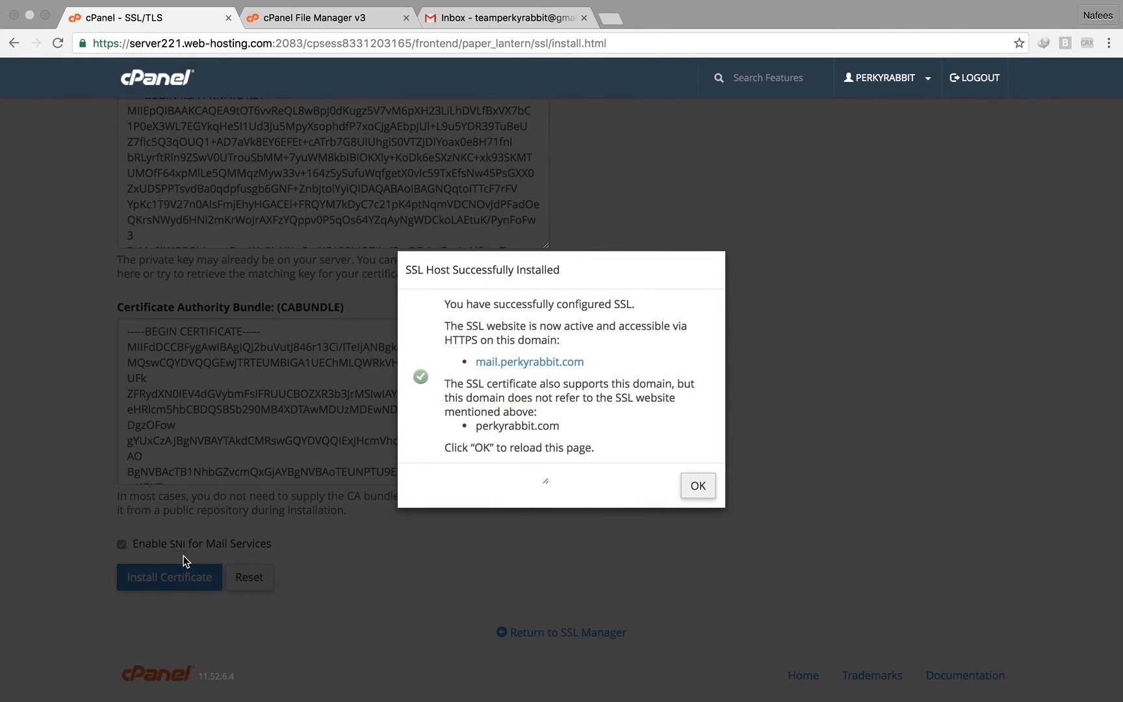
click(697, 486)
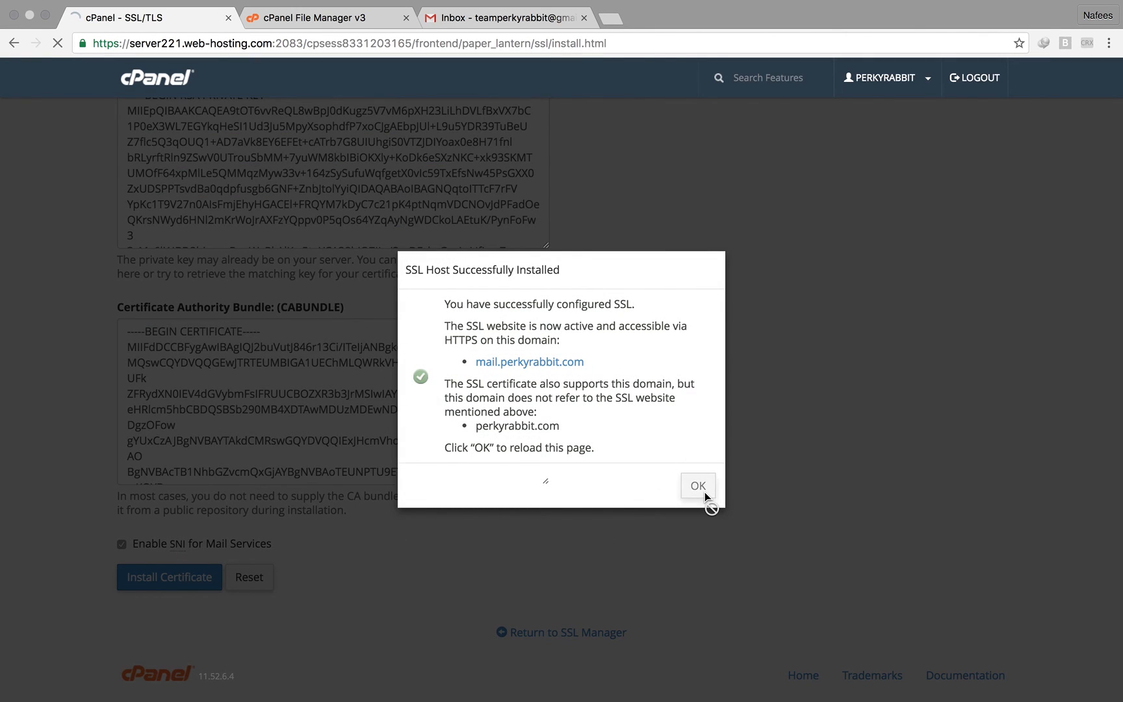
click(697, 485)
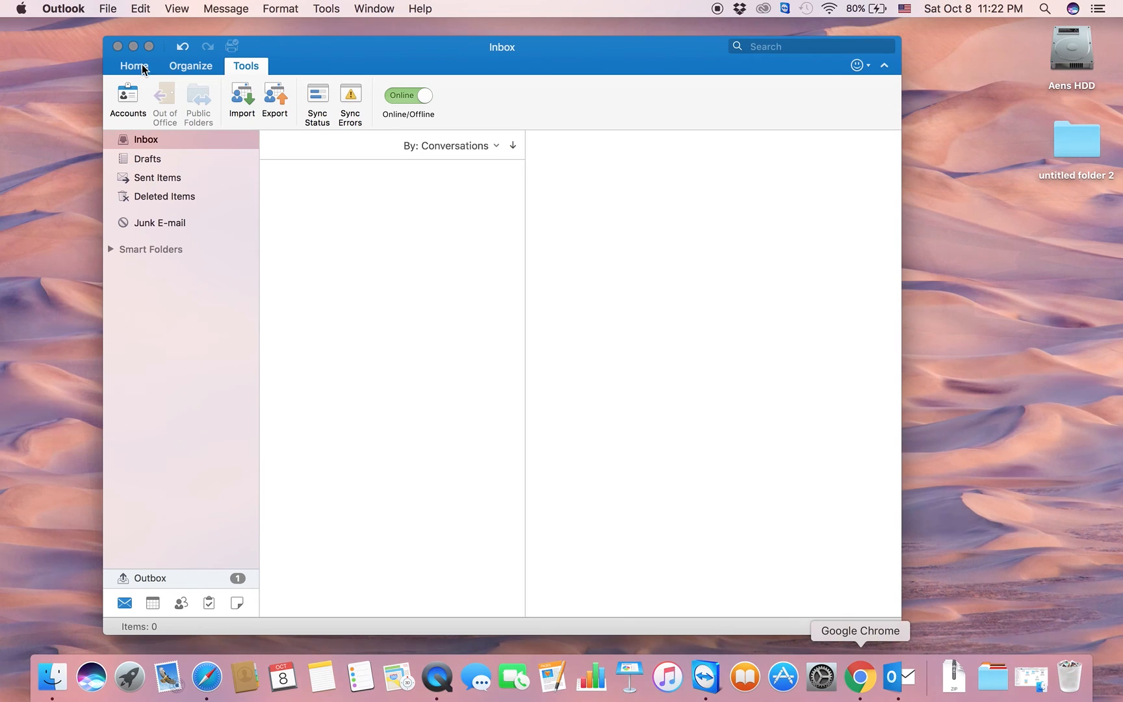
click(128, 100)
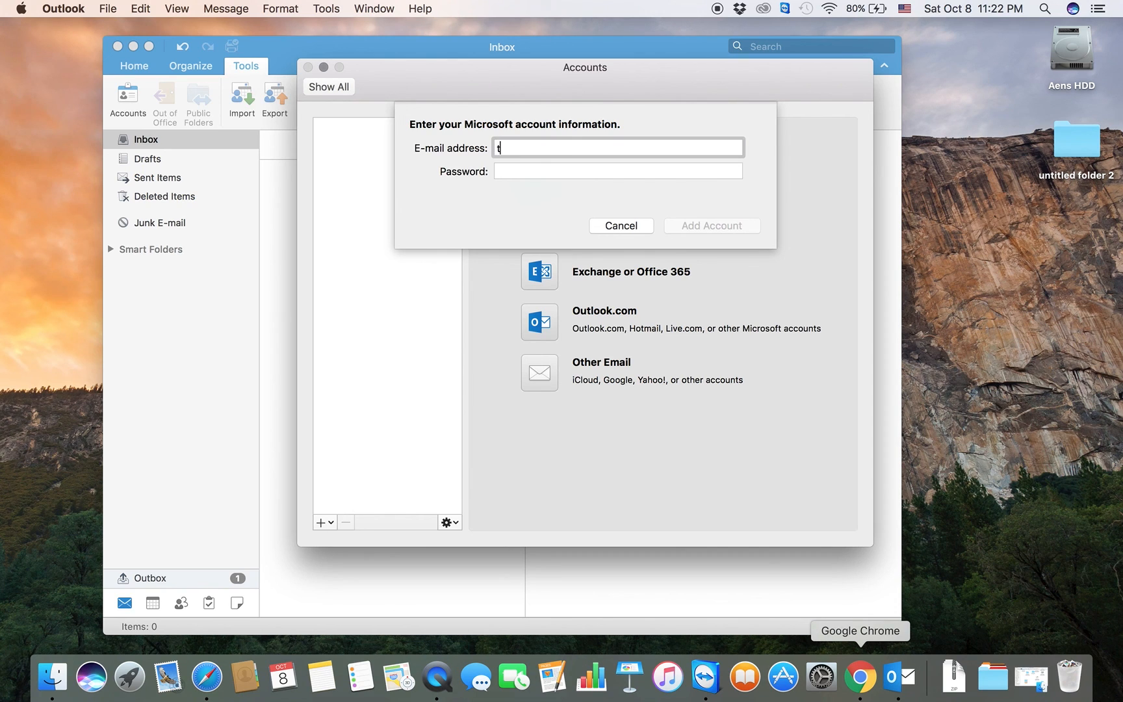
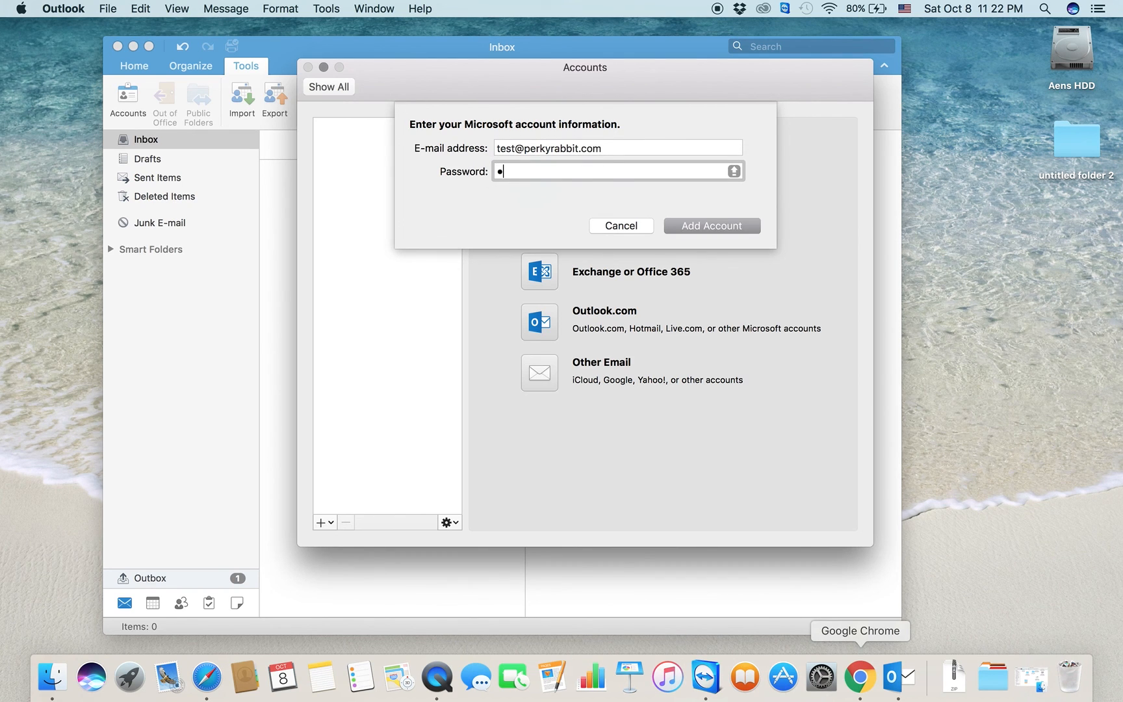
text(password)
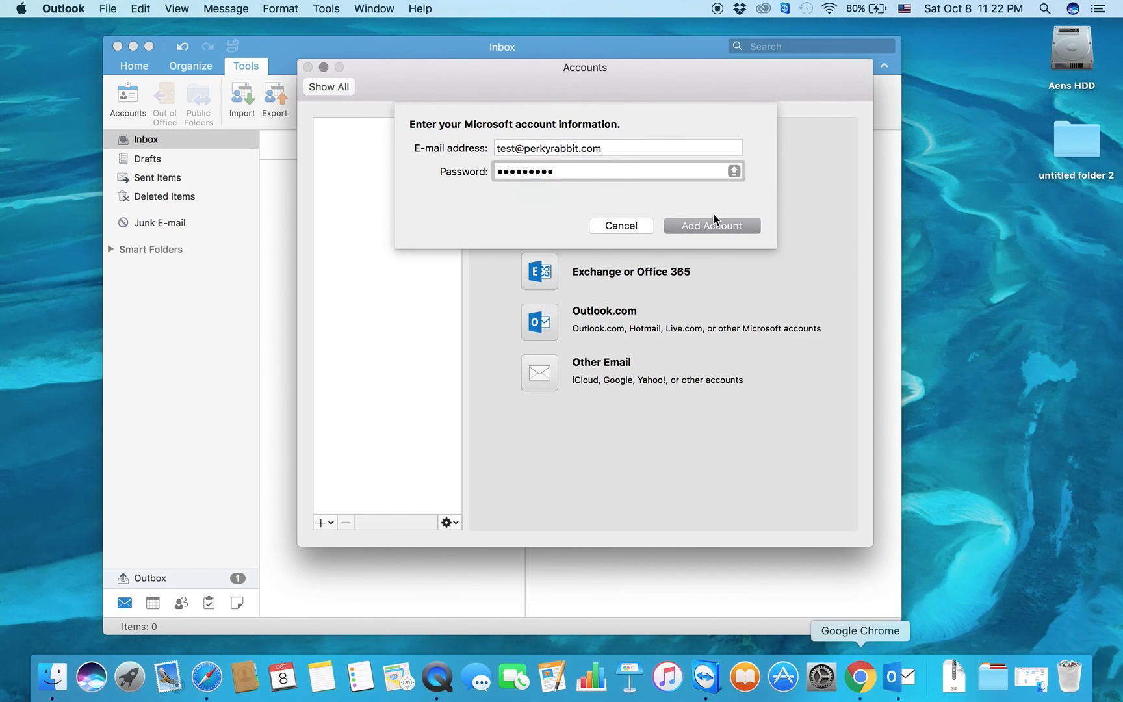
click(711, 226)
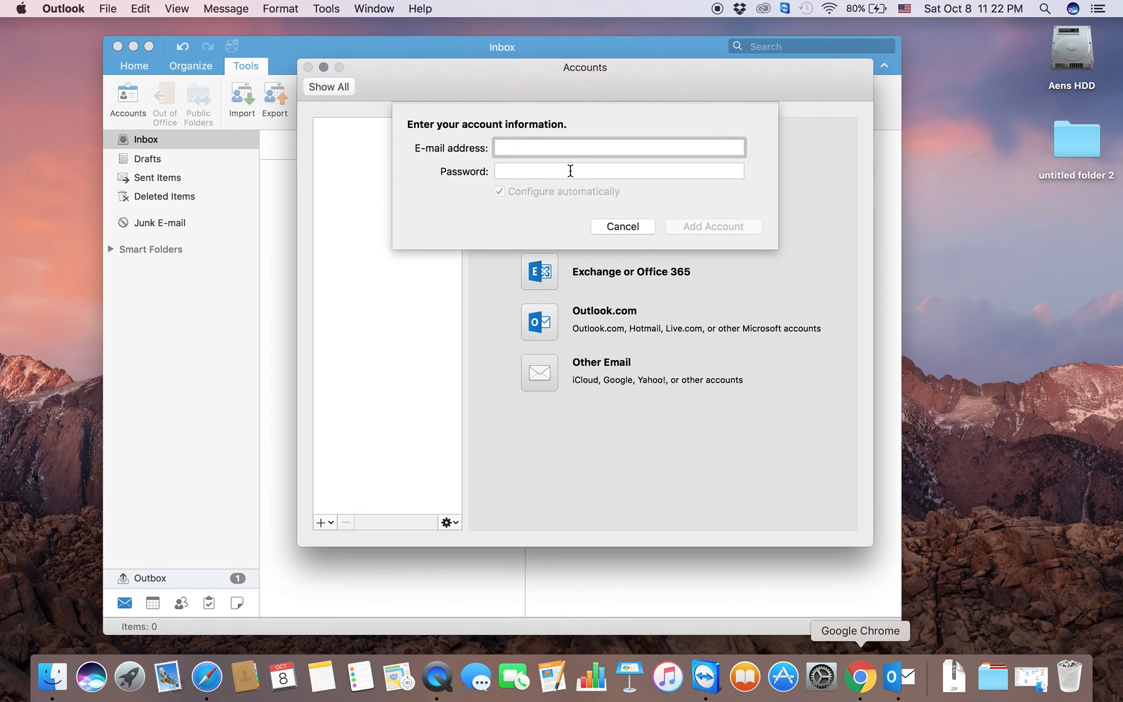
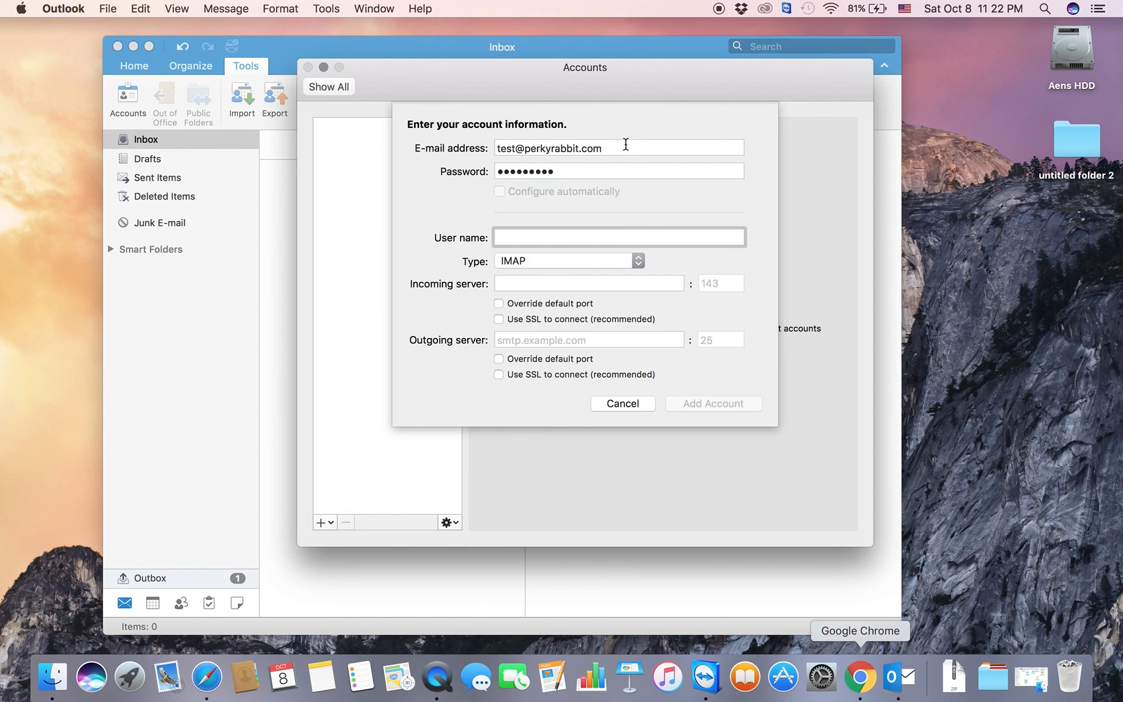
click(617, 236)
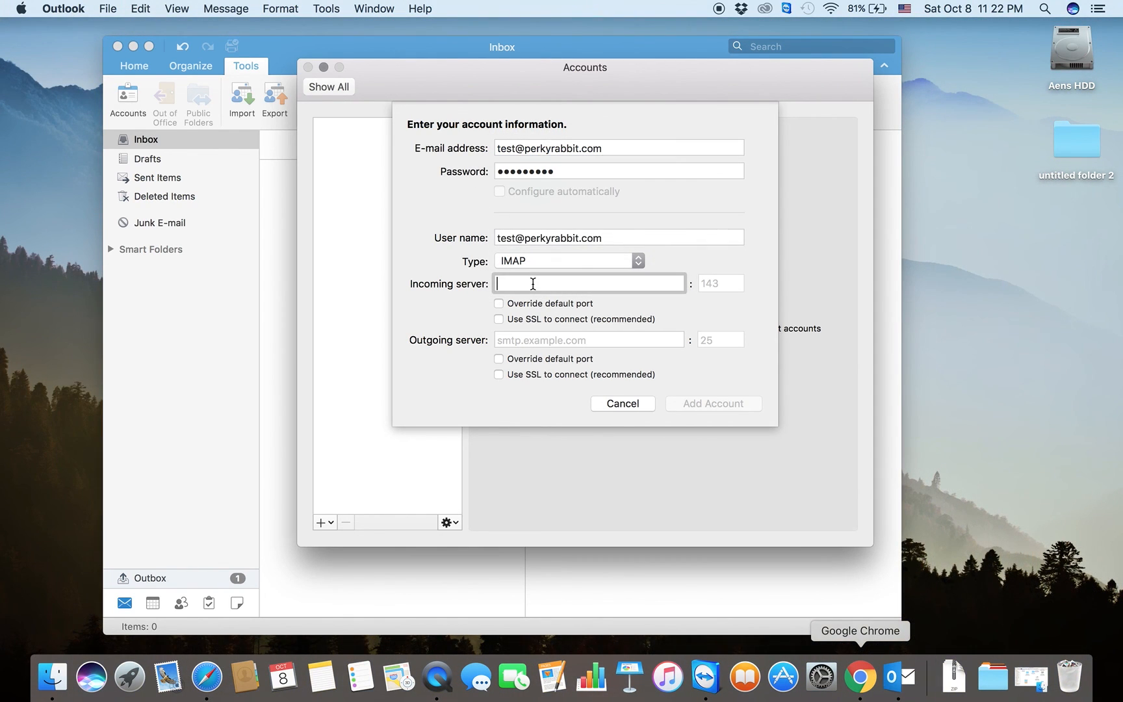
Set incoming and outgoing servers to mail.perkyrabbit.com with SSL enabled, and add the account
text(MAIL.PERKYRAB)
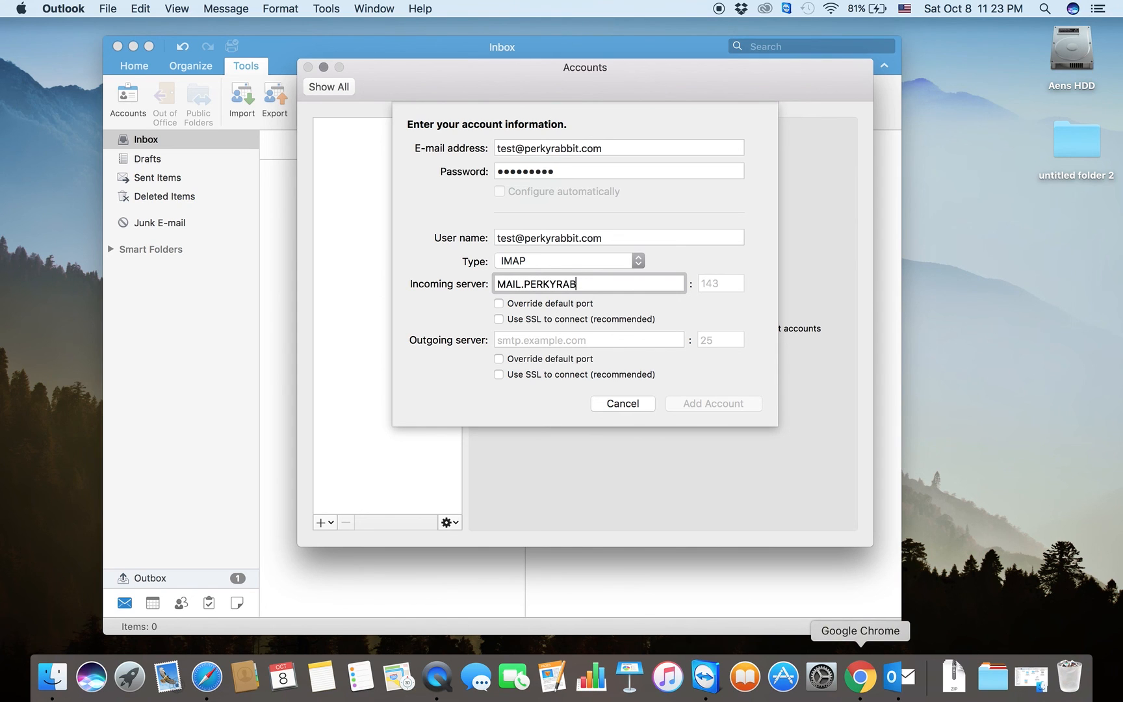
text(BIT.COM)
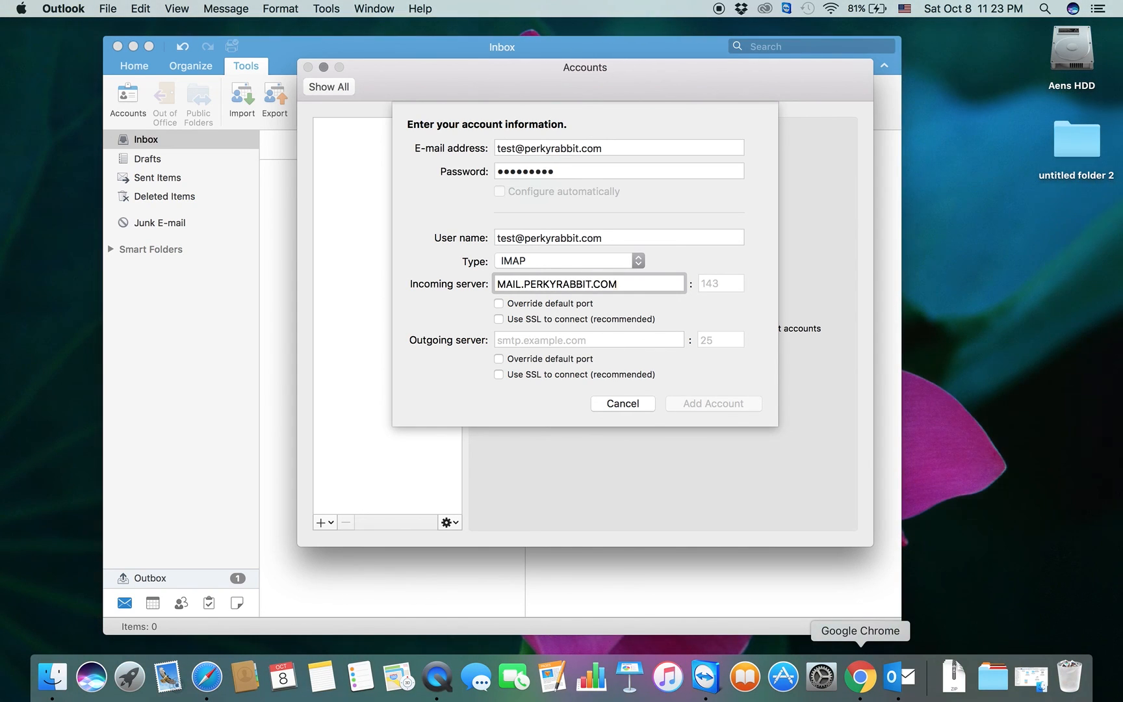
text(mail.perk)
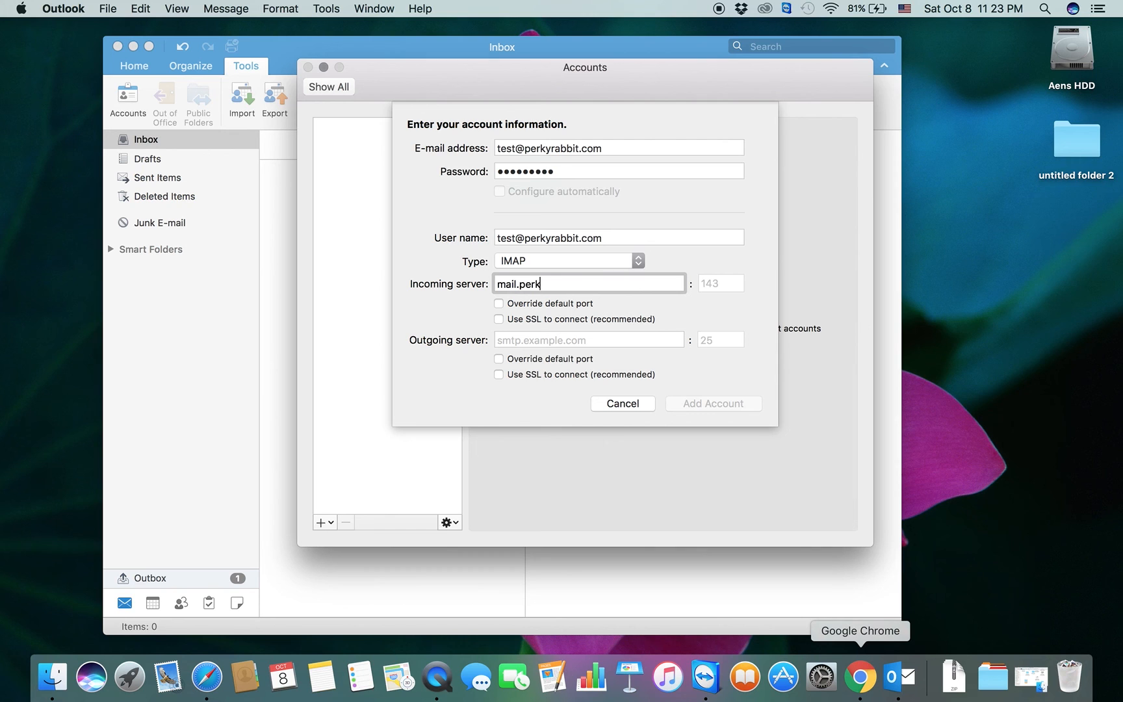
text(yrabbit.com)
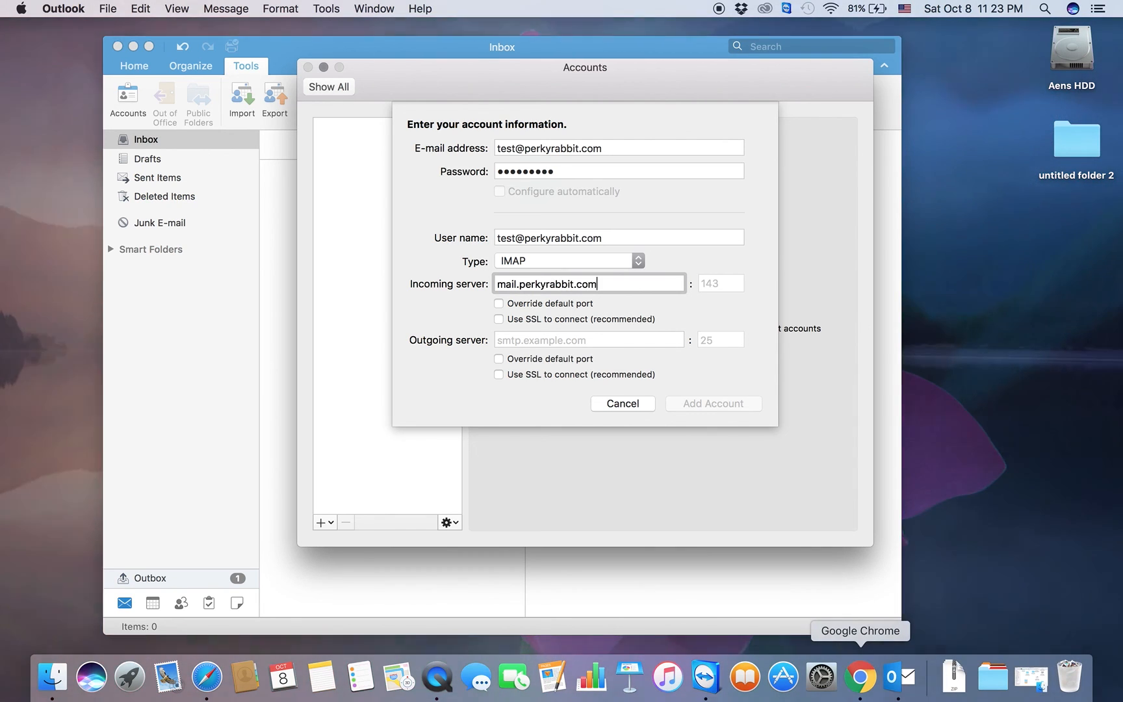
click(499, 318)
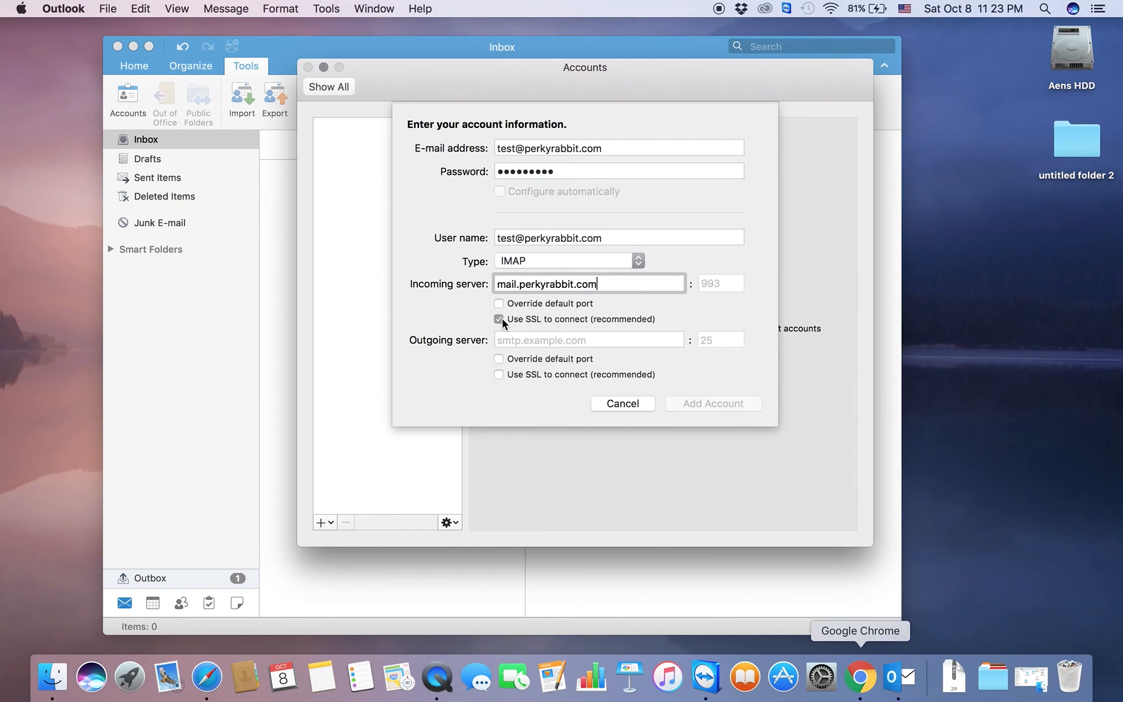
text(mail.perkyrabbit)
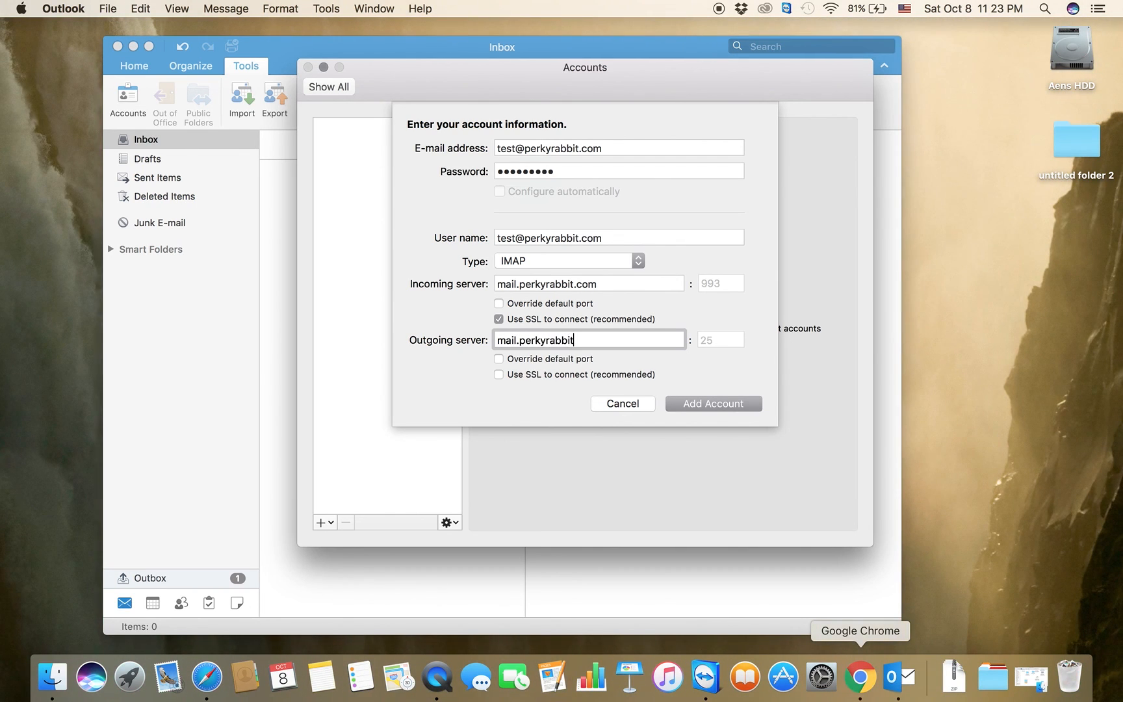
click(499, 374)
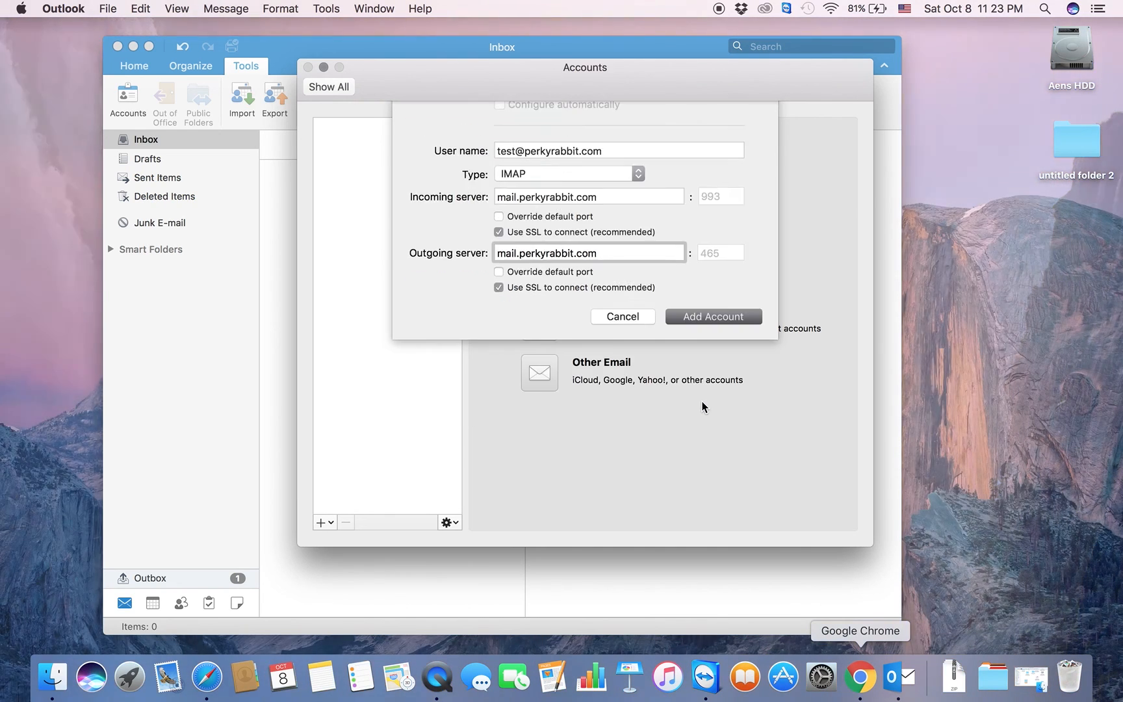
click(712, 316)
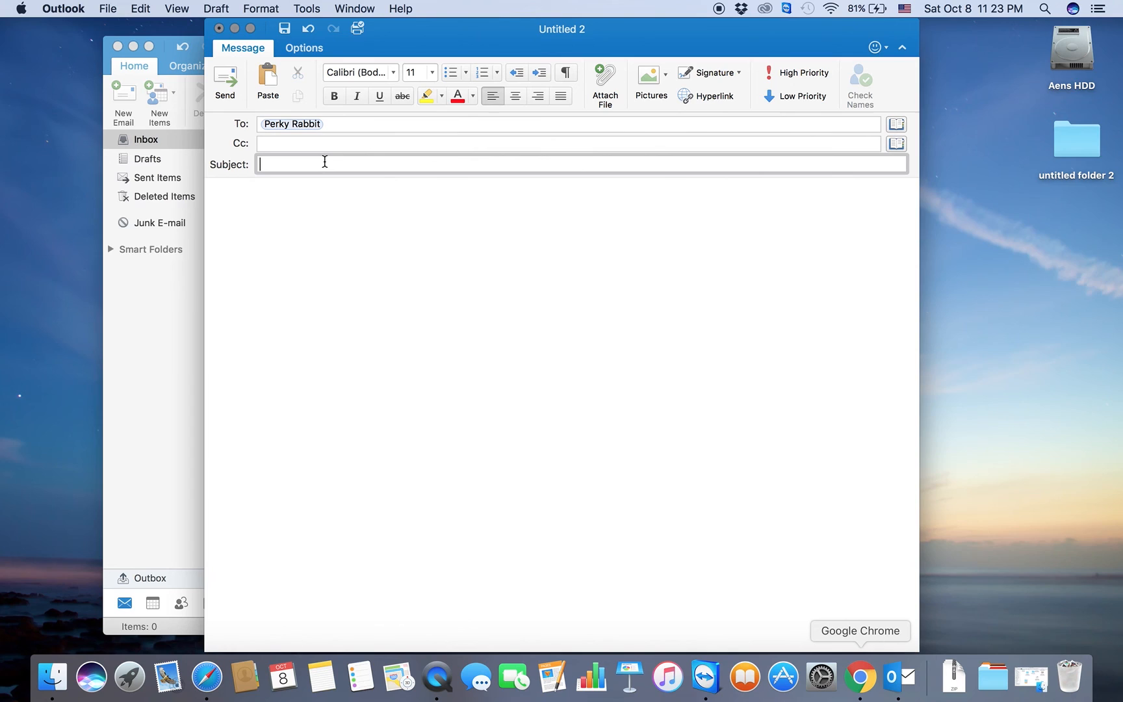
Send a message to Perky Rabbit with subject Hi and body Hello Perky, then switch to Chrome
text(Hi)
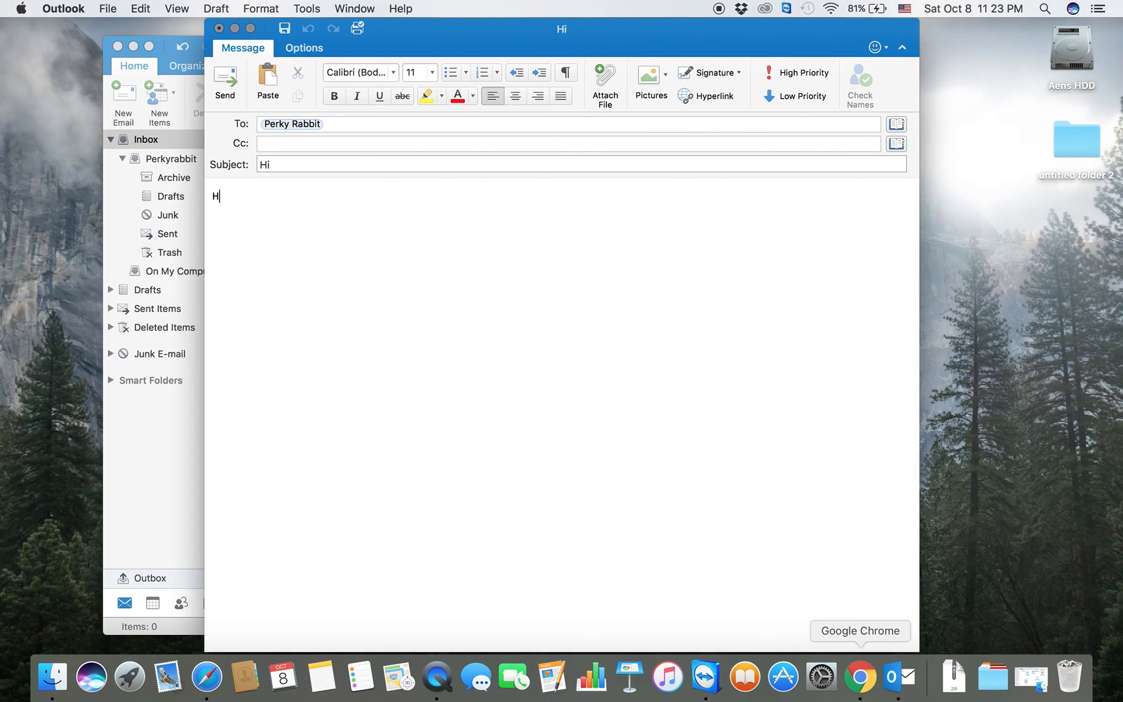
text(ello P)
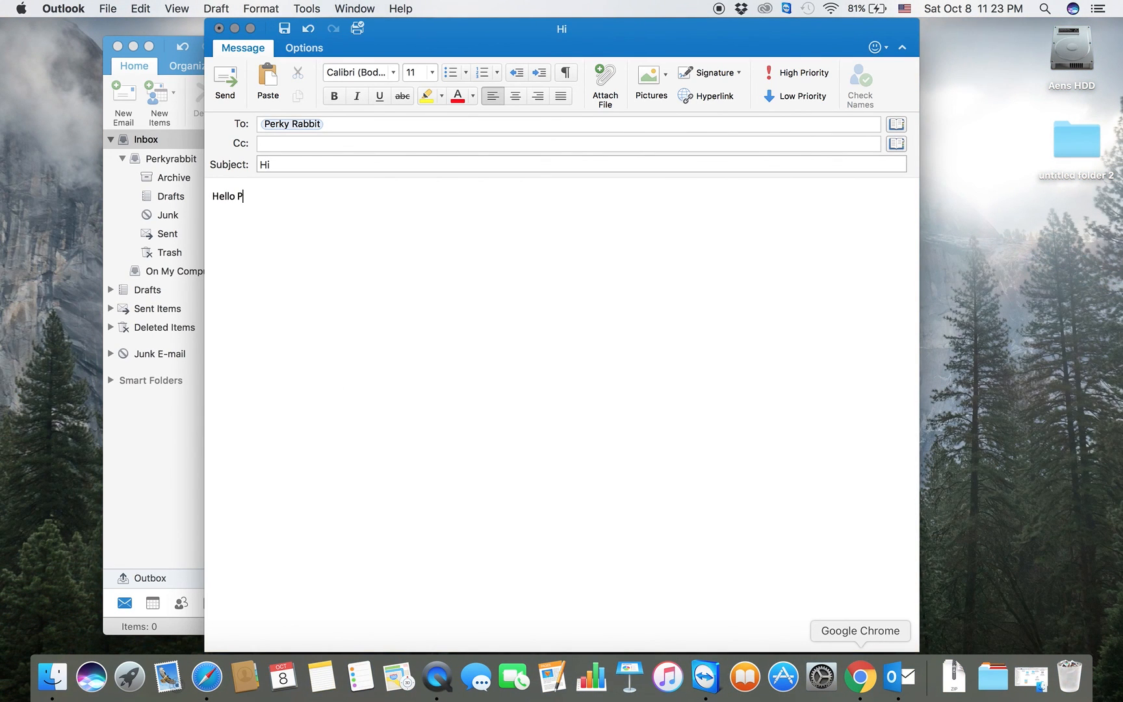
text(erky)
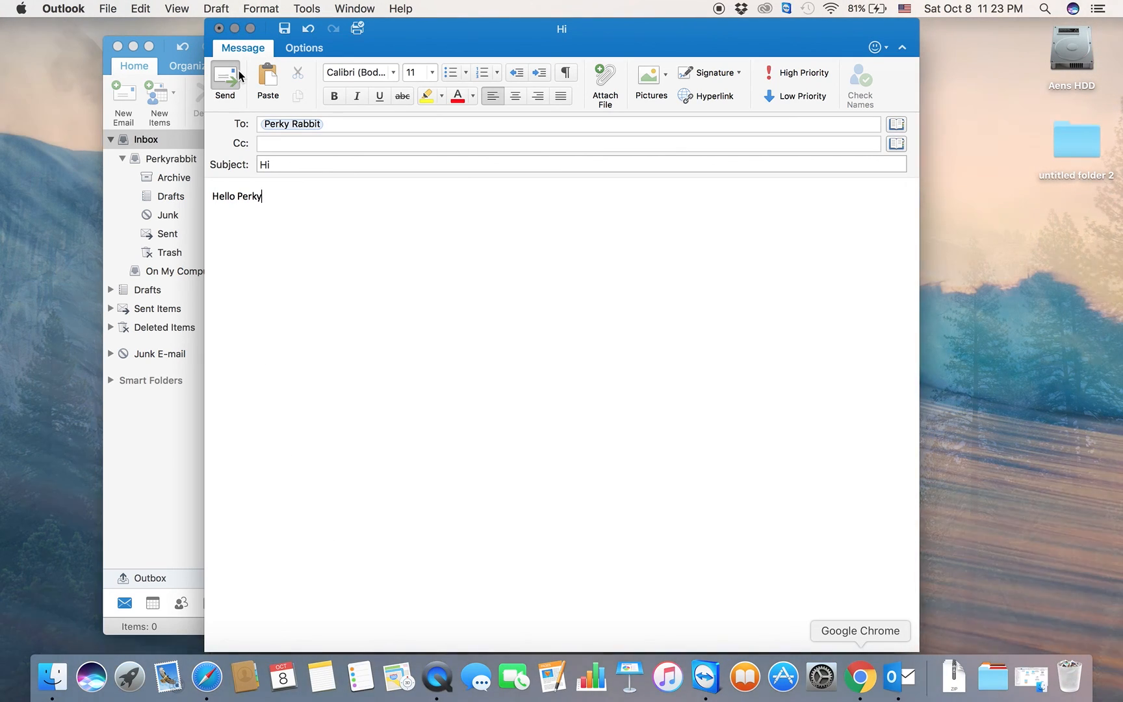
click(224, 82)
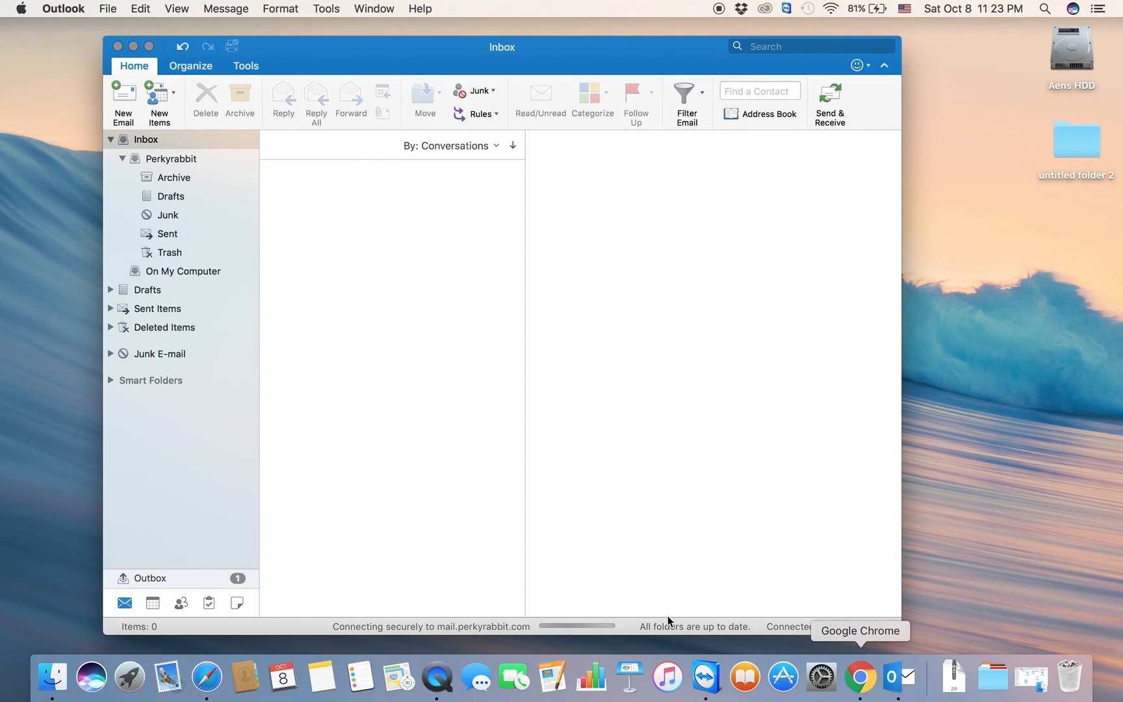
click(861, 677)
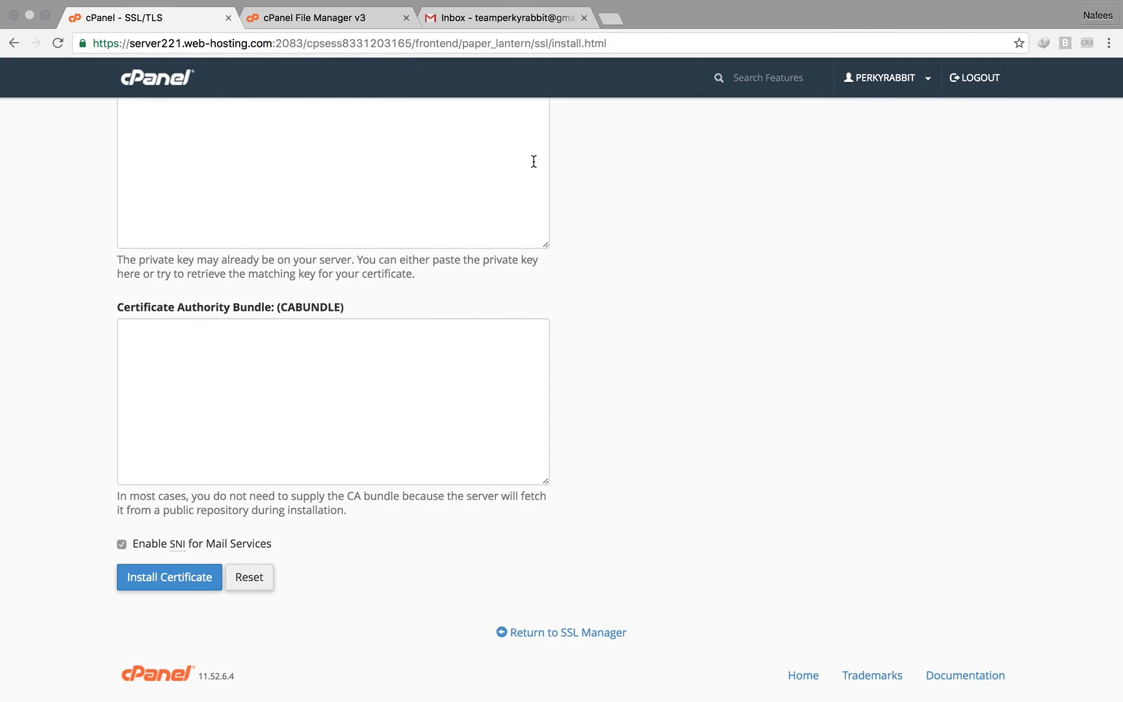
click(504, 17)
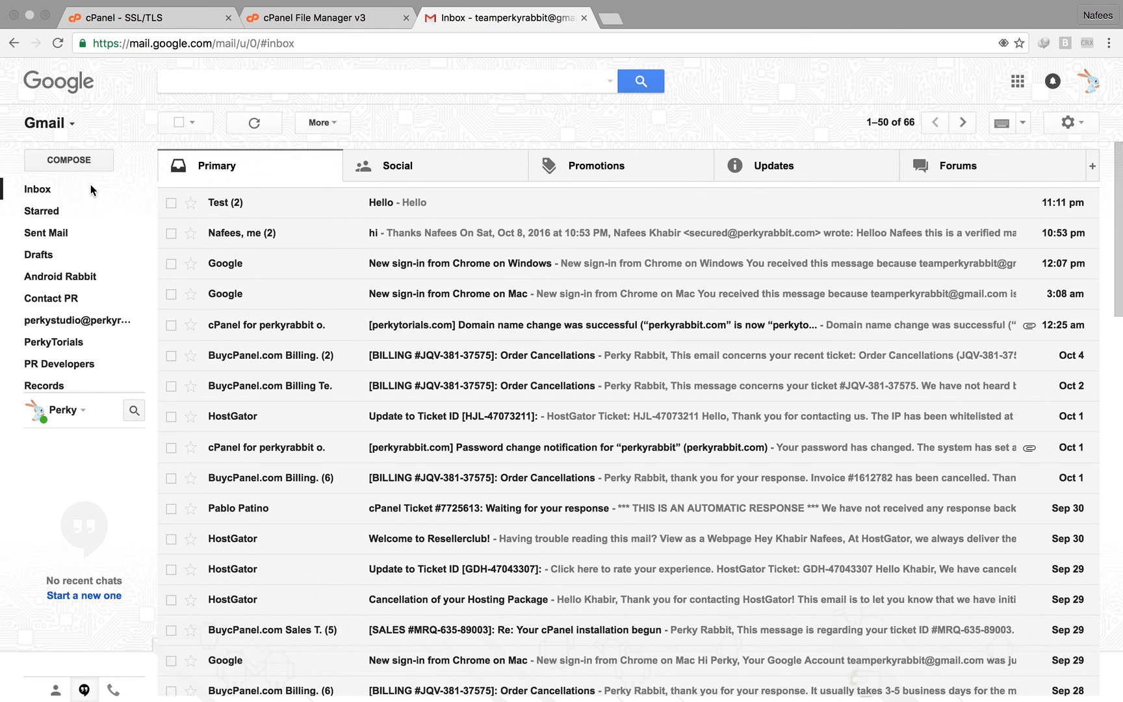
mouse_move(77, 193)
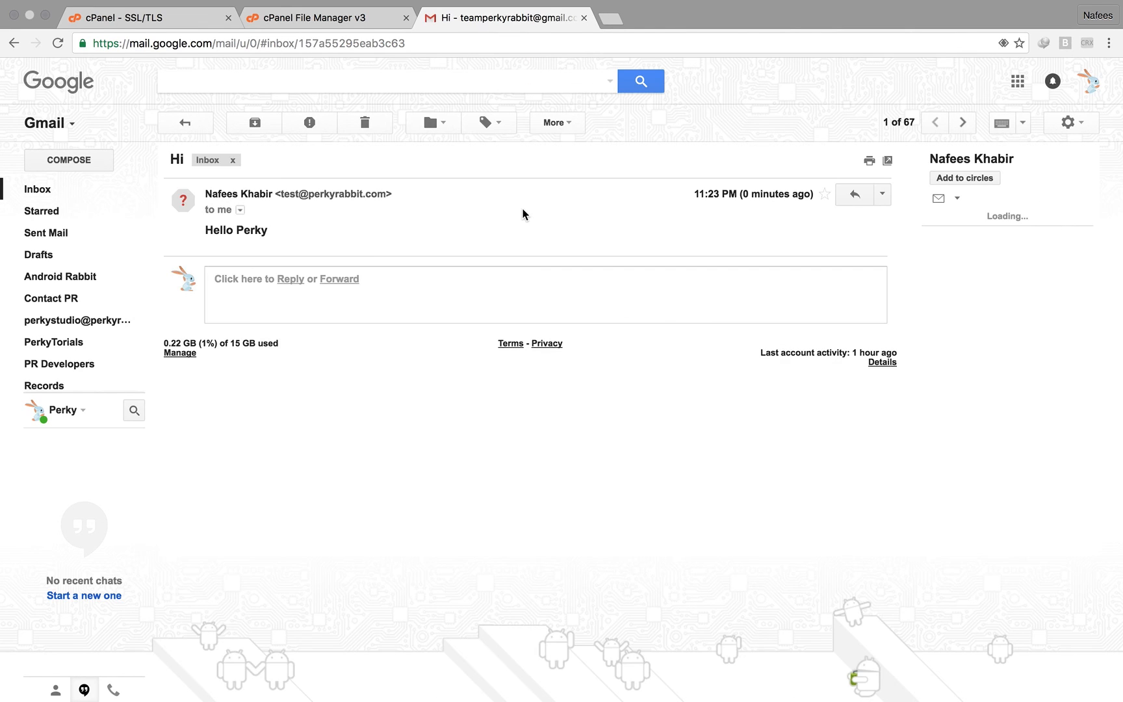
click(241, 209)
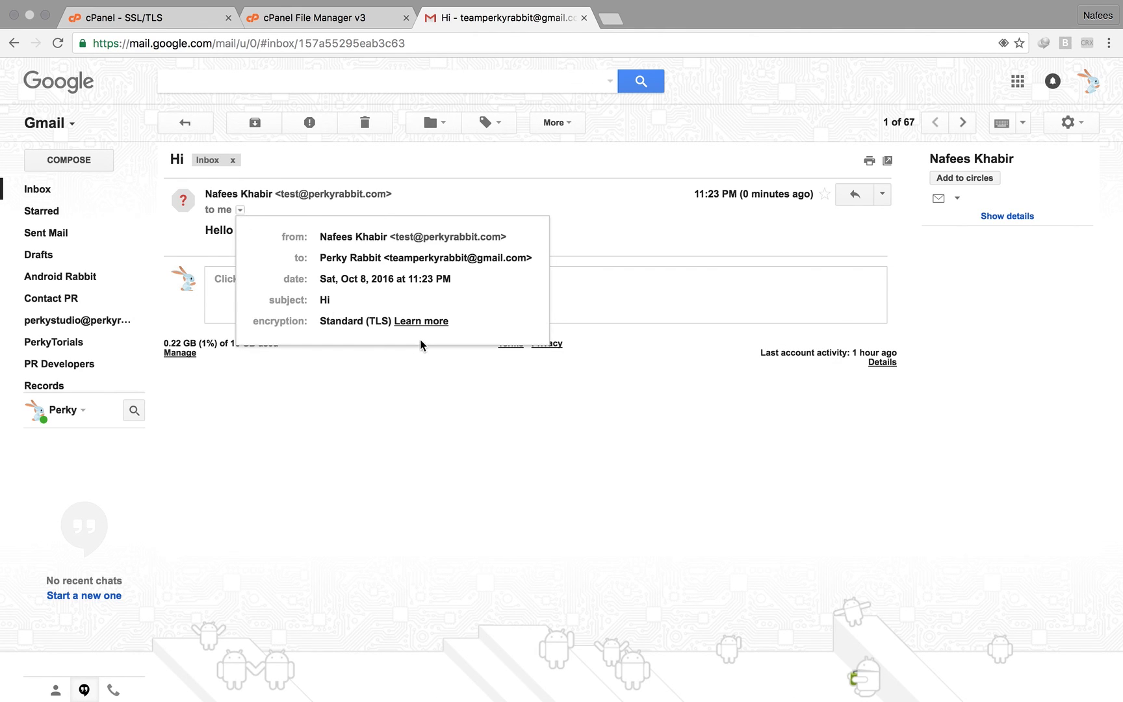
mouse_move(420, 321)
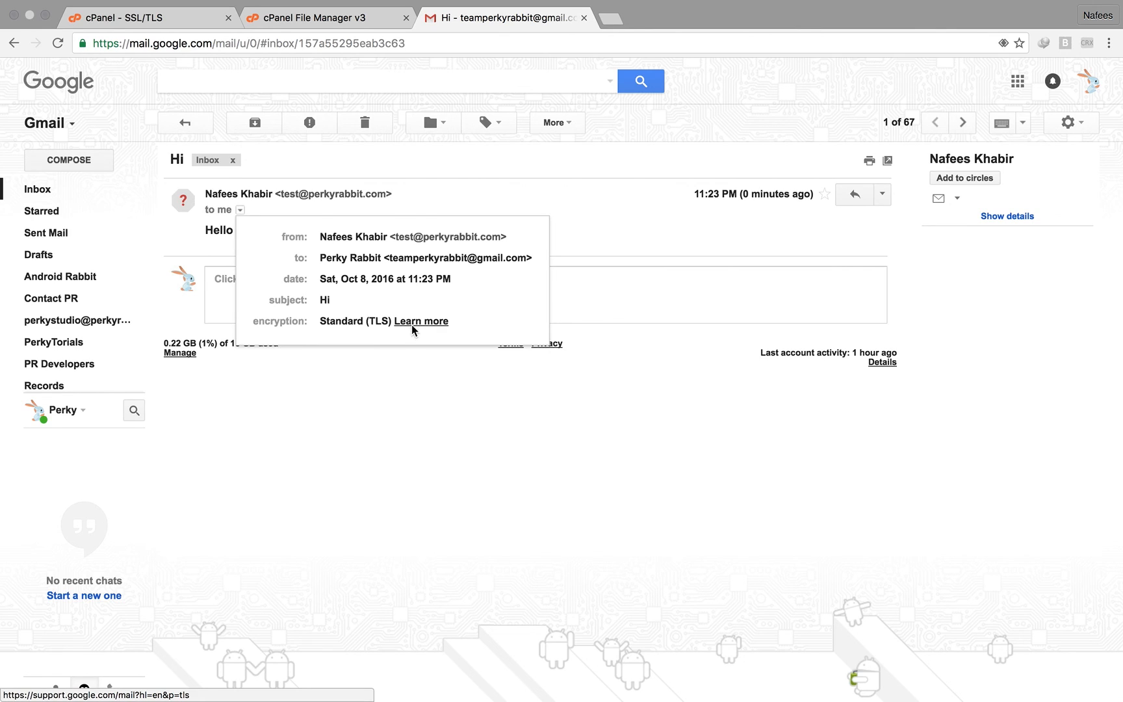
mouse_move(481, 200)
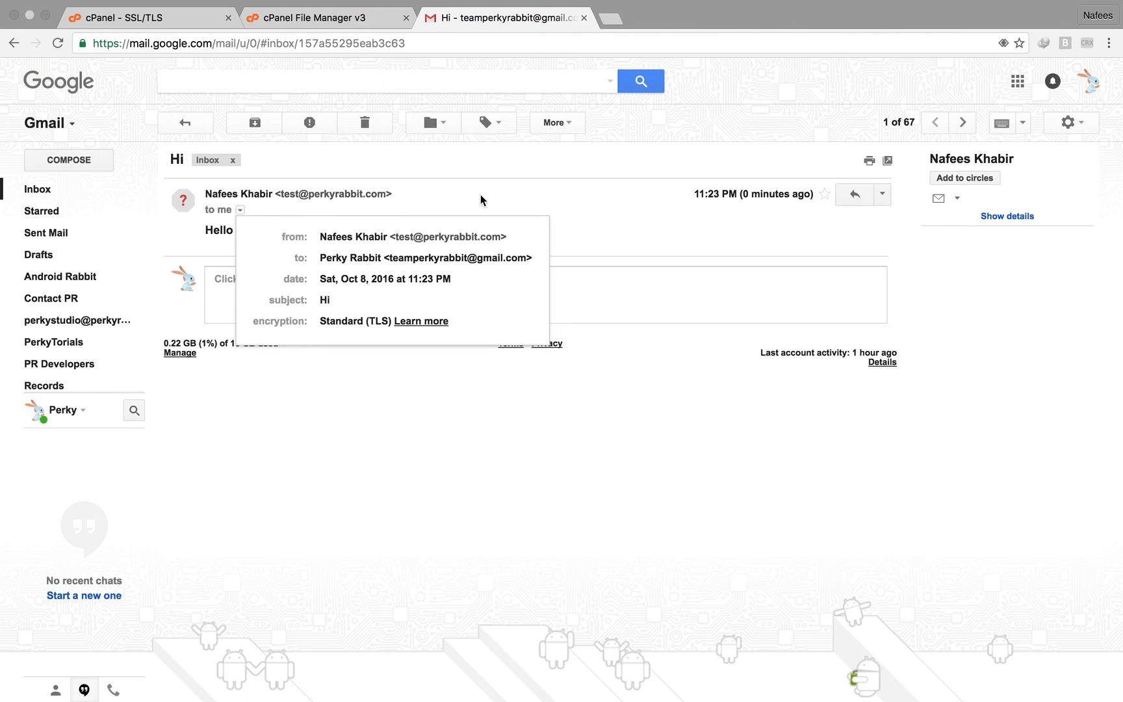
mouse_move(383, 339)
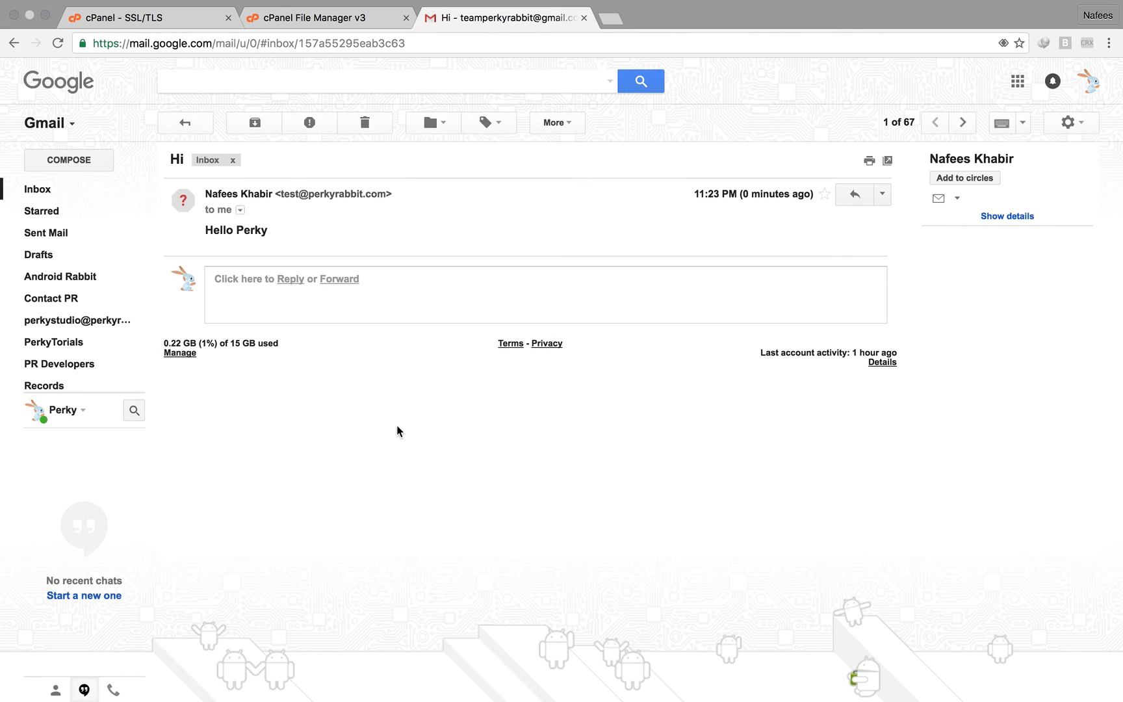
mouse_move(398, 379)
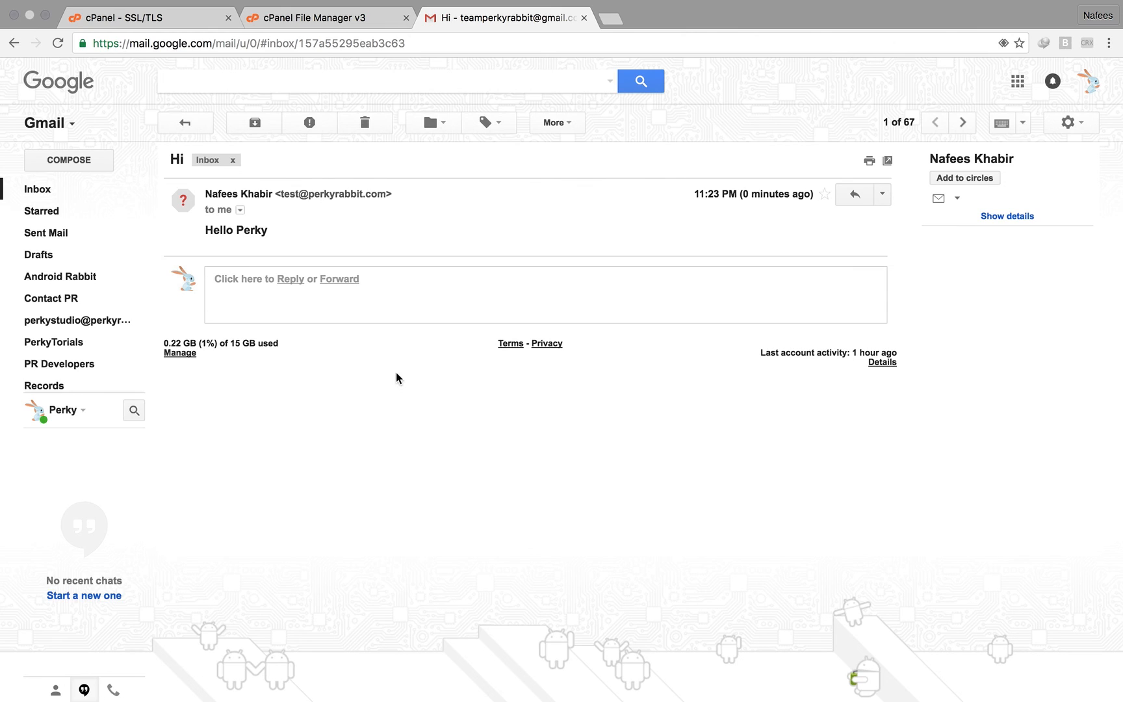
mouse_move(362, 80)
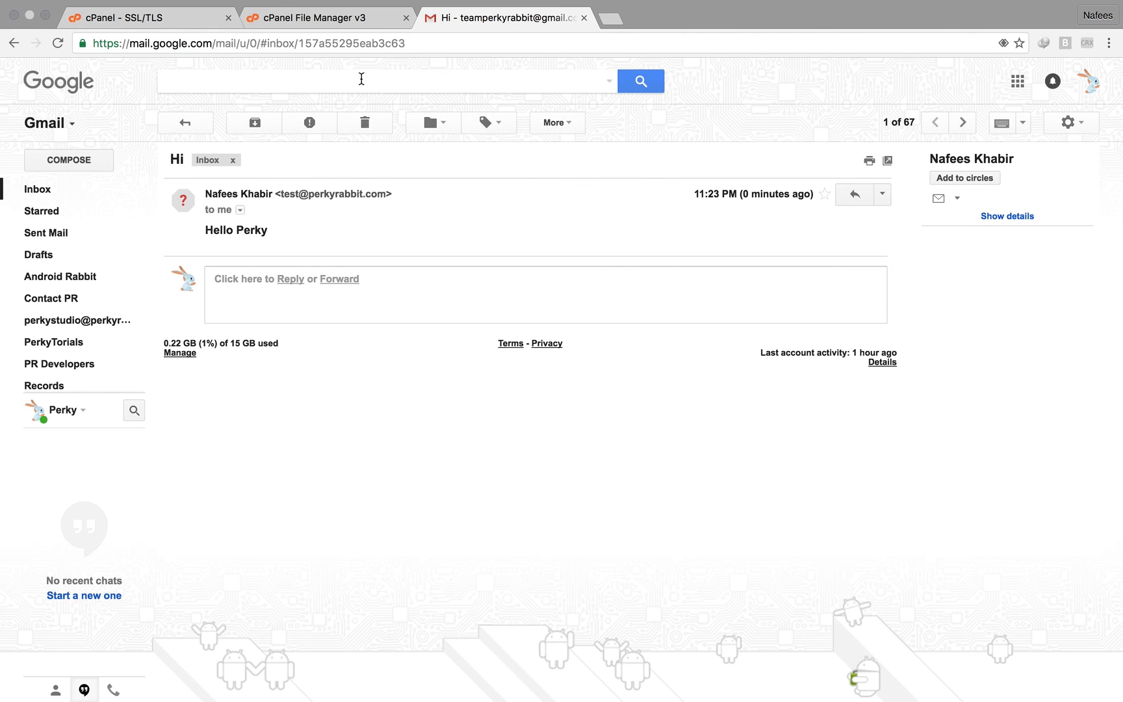